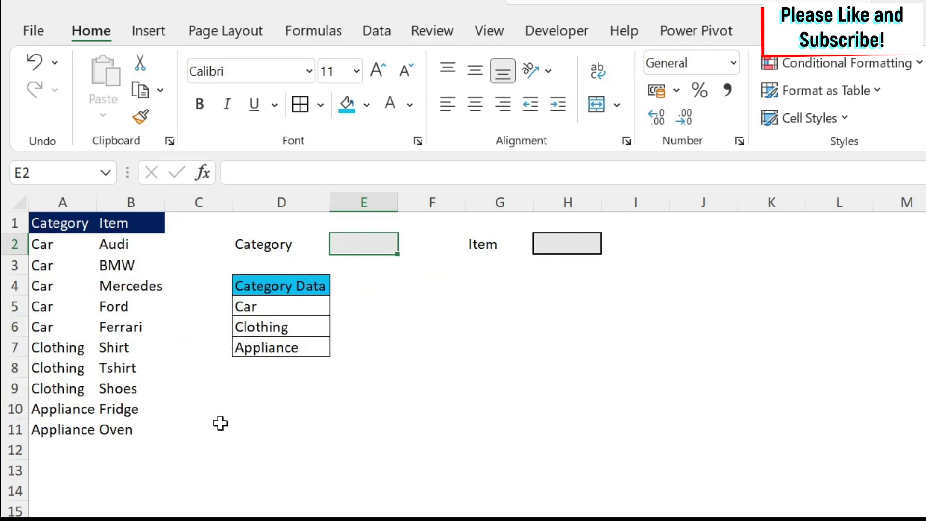
mouse_move(53, 248)
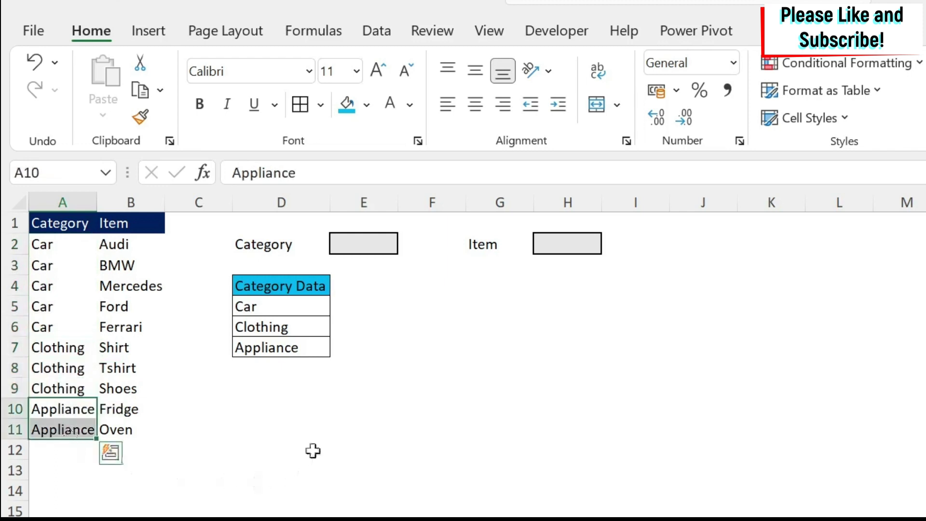
mouse_move(332, 393)
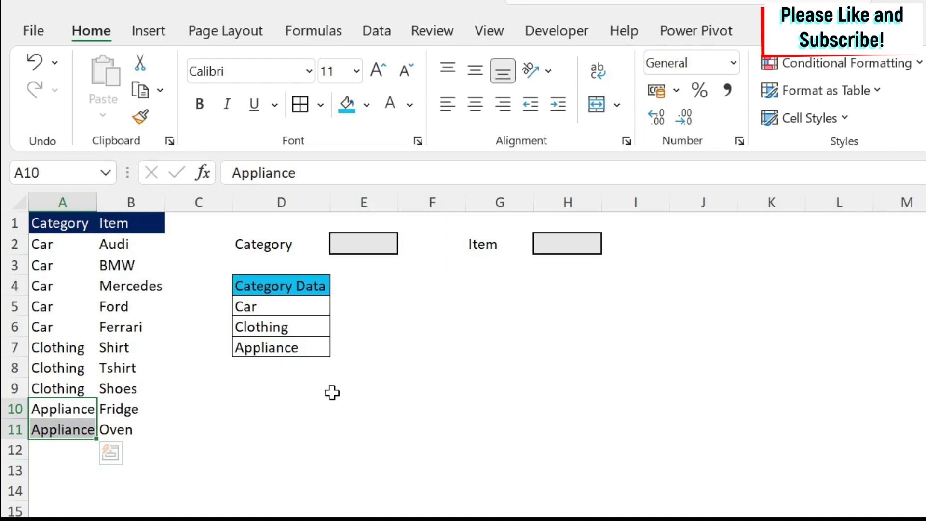
mouse_move(321, 353)
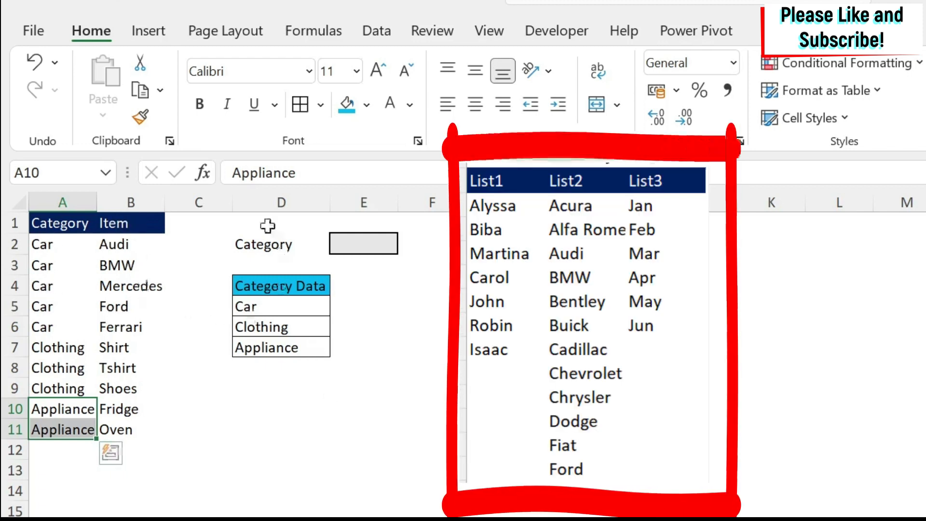
mouse_move(297, 399)
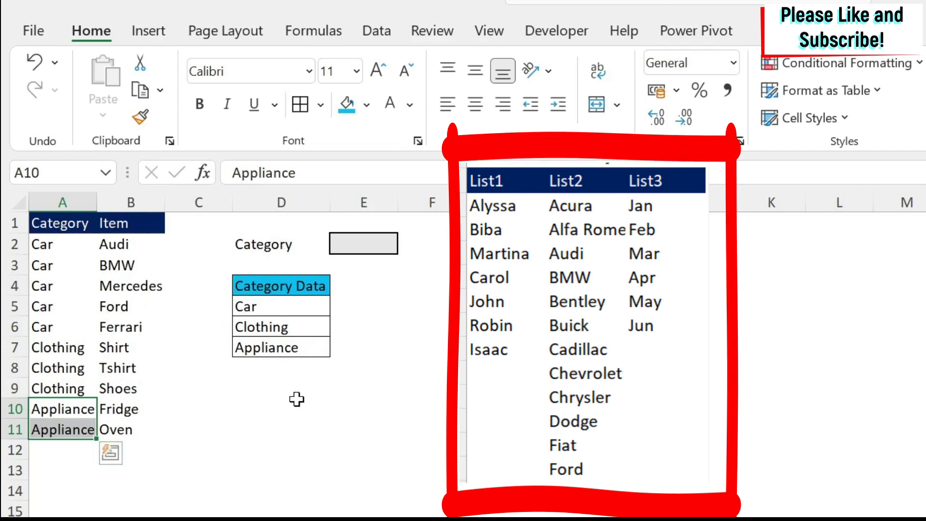
Step: Select E2 and inspect the formula behind the Category Data list
left_click(364, 243)
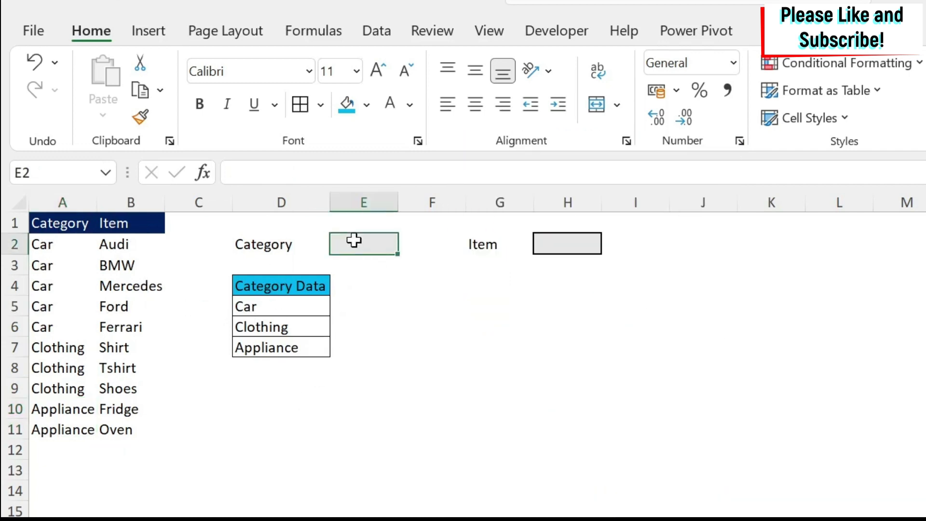
mouse_move(384, 270)
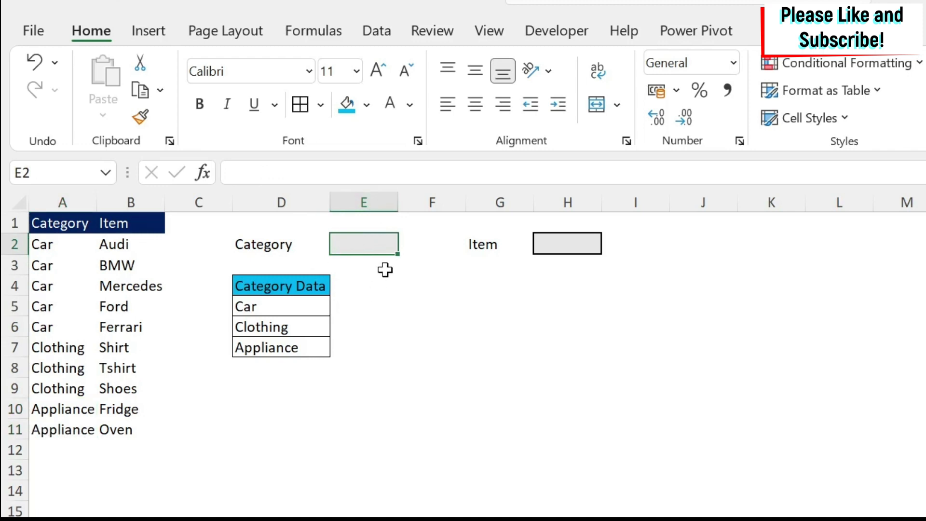
mouse_move(272, 369)
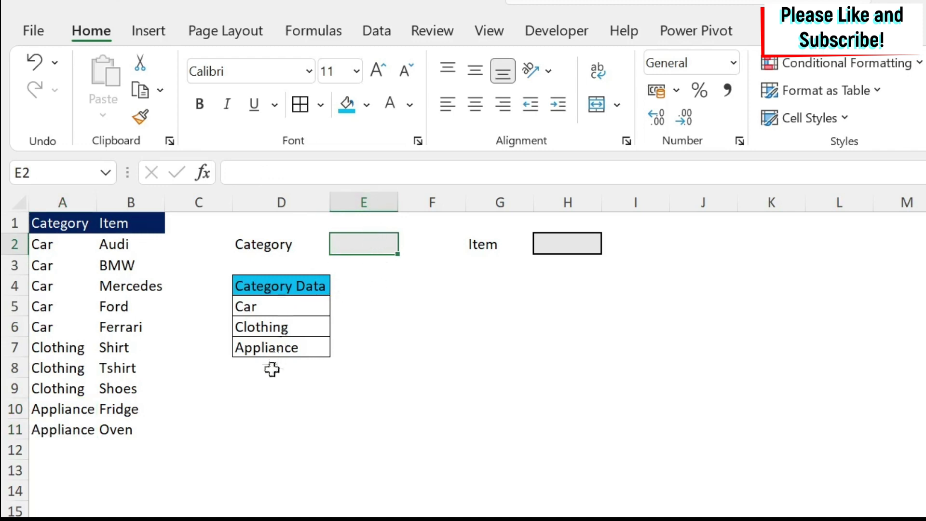
mouse_move(277, 366)
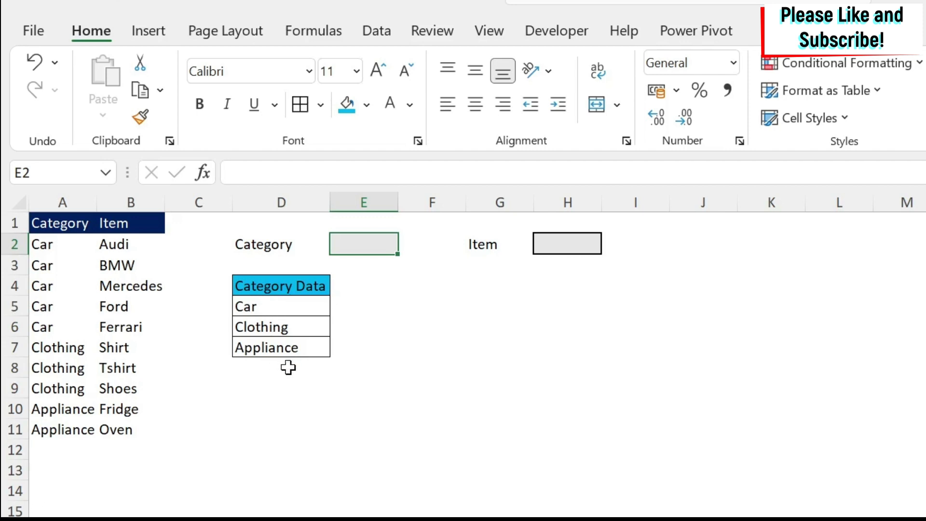
left_click(266, 306)
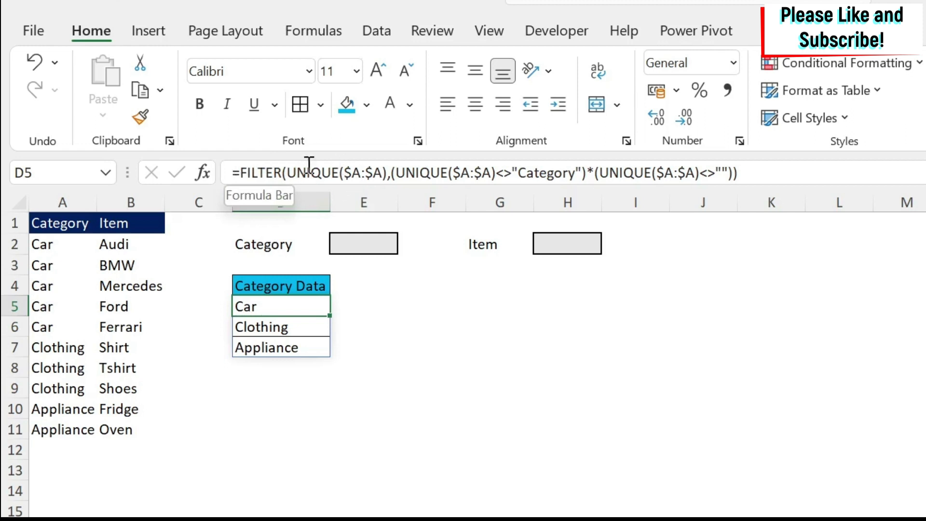
mouse_move(319, 168)
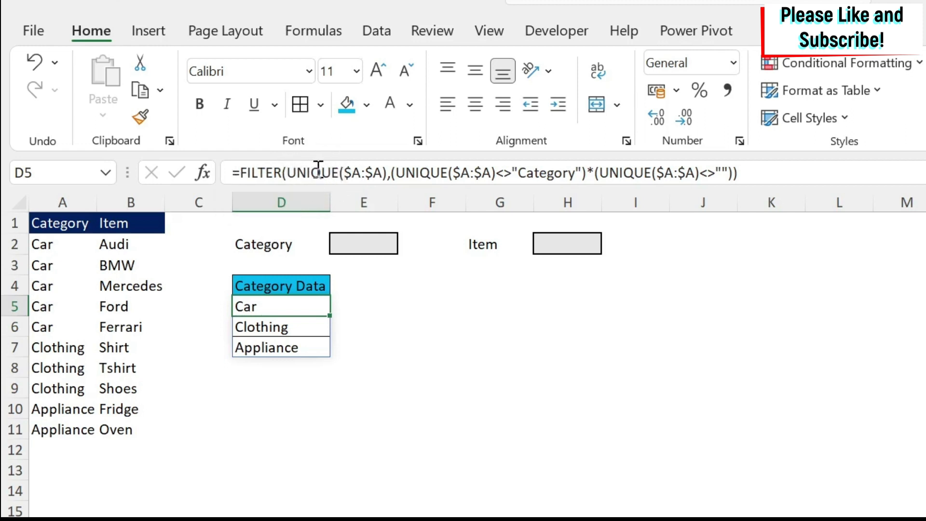
mouse_move(288, 300)
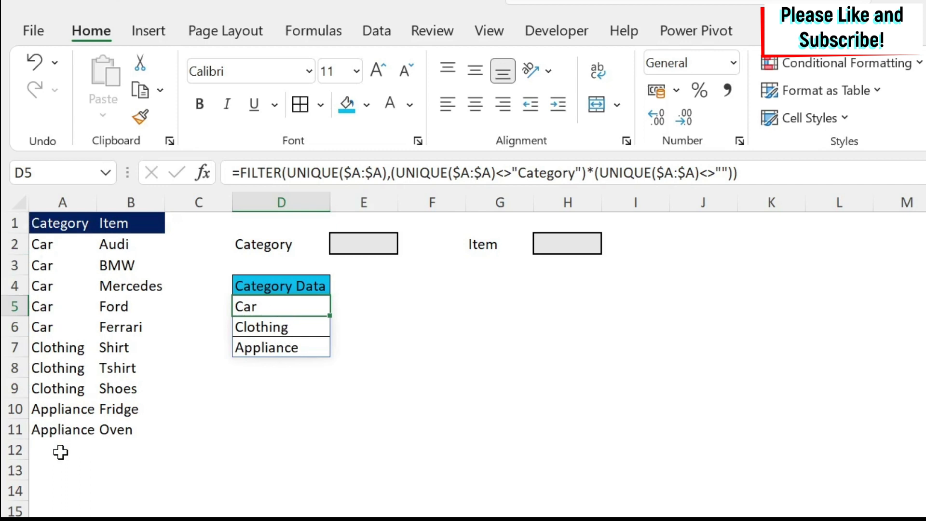
mouse_move(169, 405)
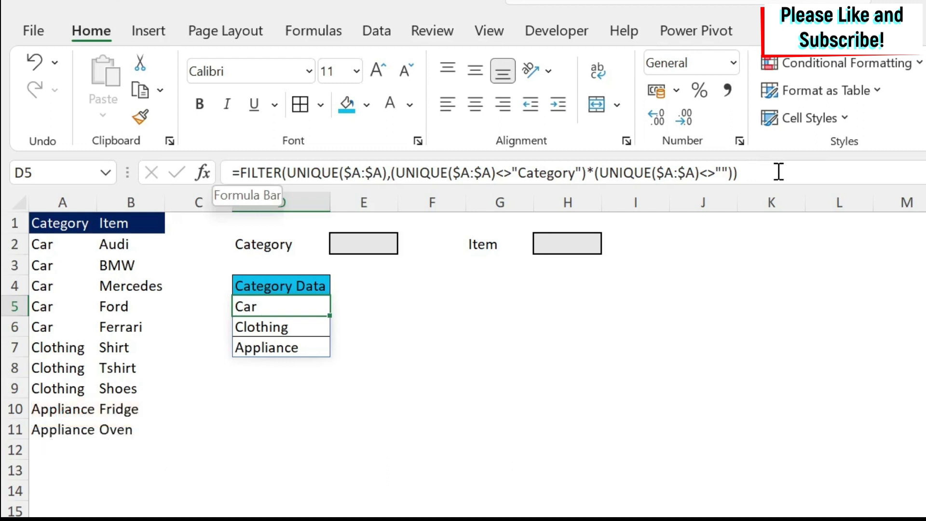
mouse_move(218, 342)
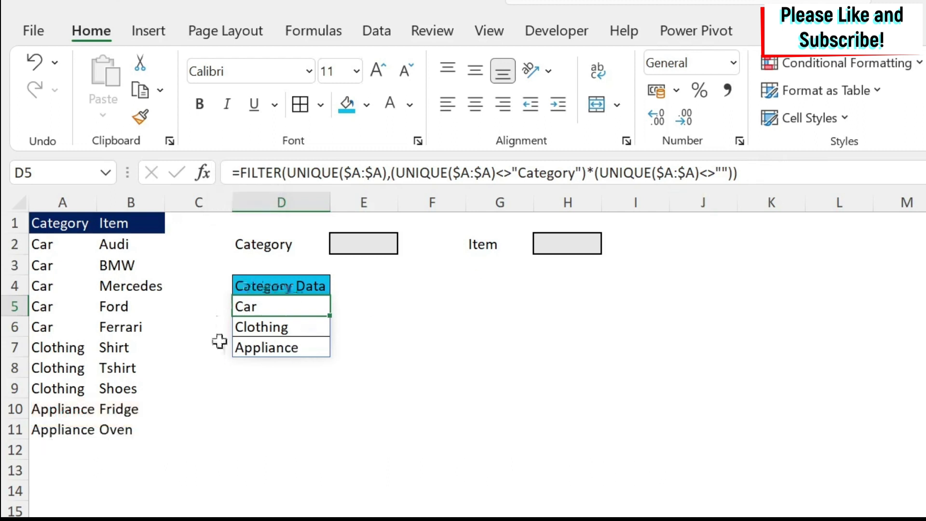
left_click(363, 306)
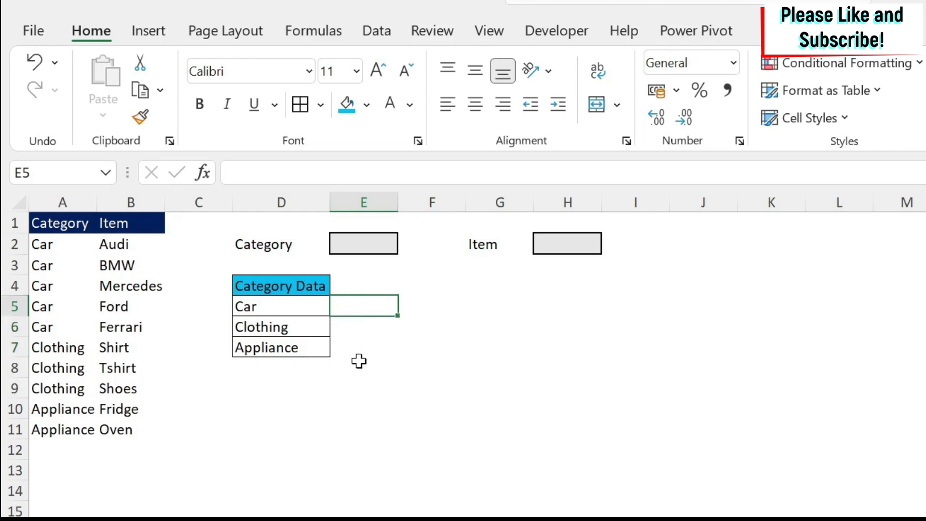
Step: Give E2 a List data validation with source =$D$5:$D$7
left_click(363, 243)
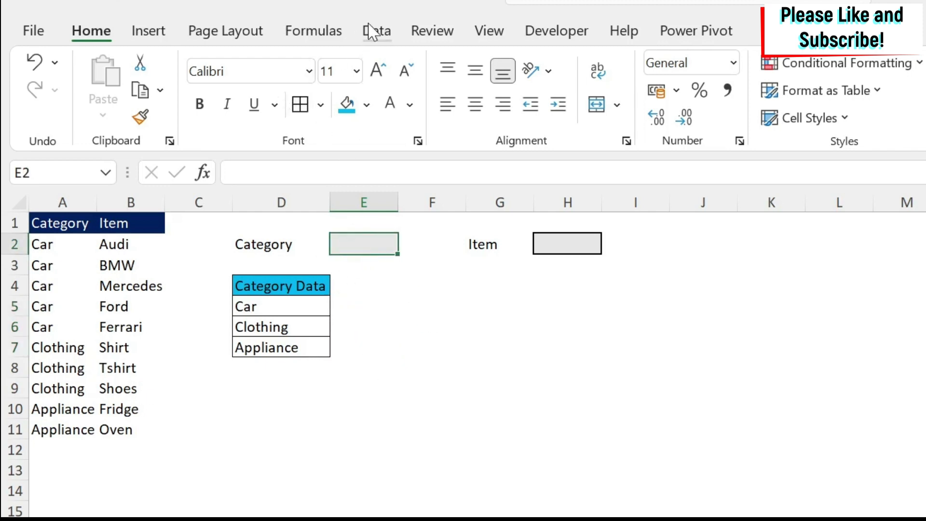
left_click(377, 31)
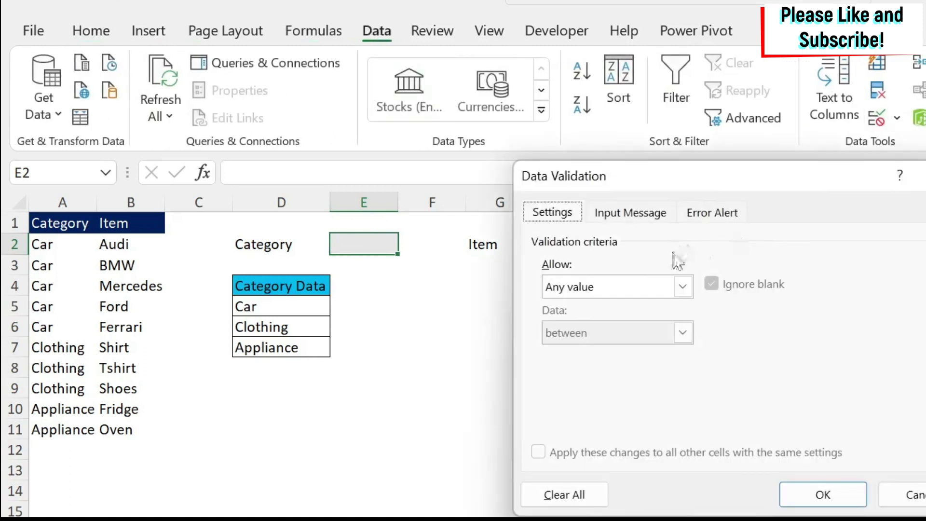
left_click(617, 287)
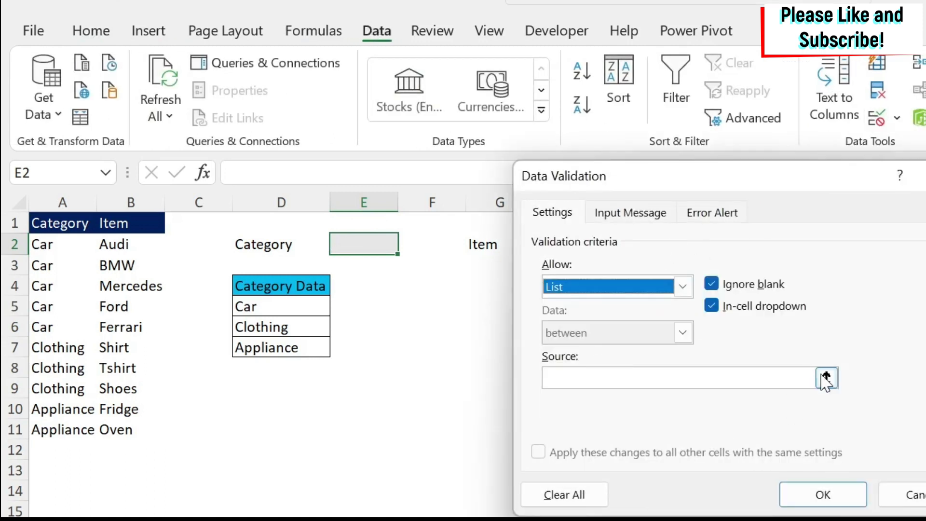
left_click(826, 377)
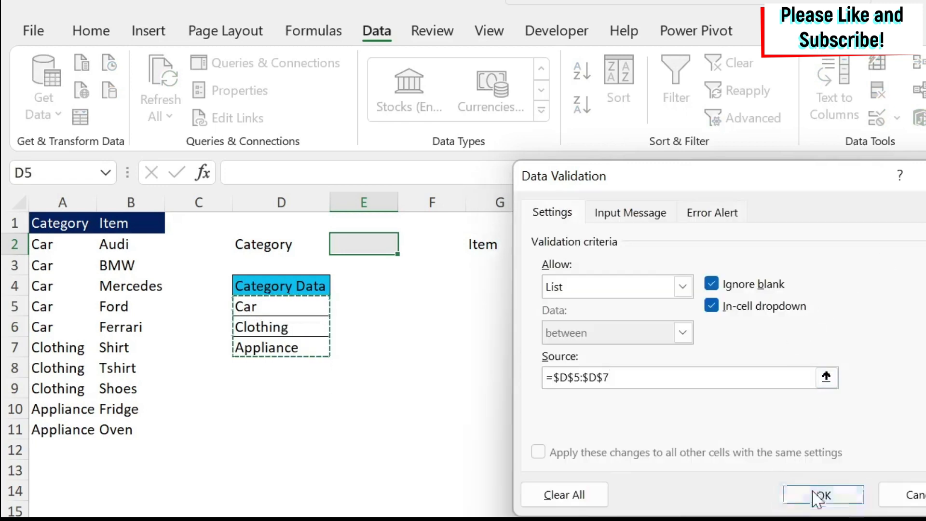
left_click(820, 495)
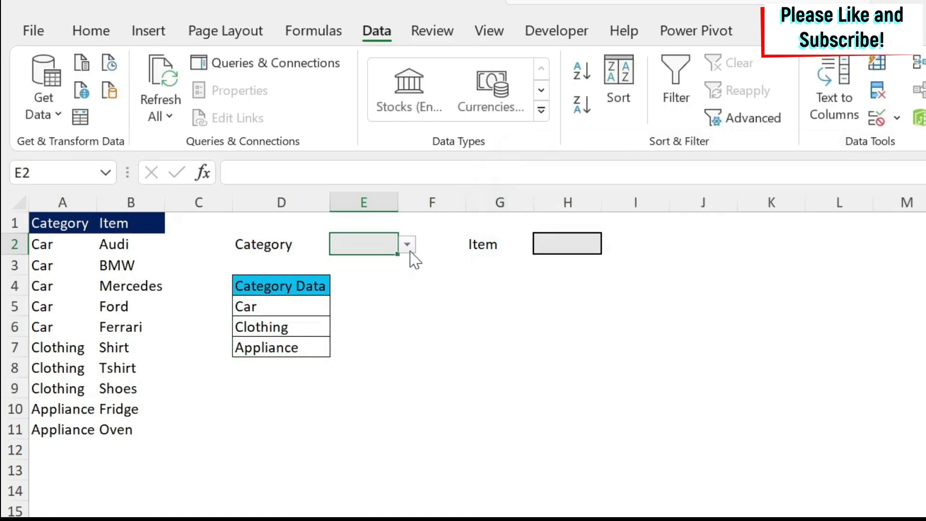
mouse_move(532, 236)
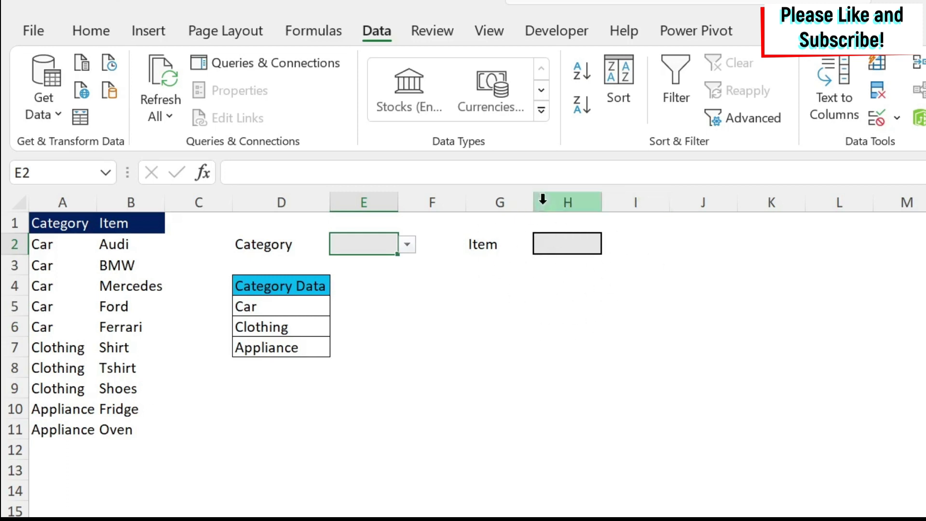
mouse_move(404, 258)
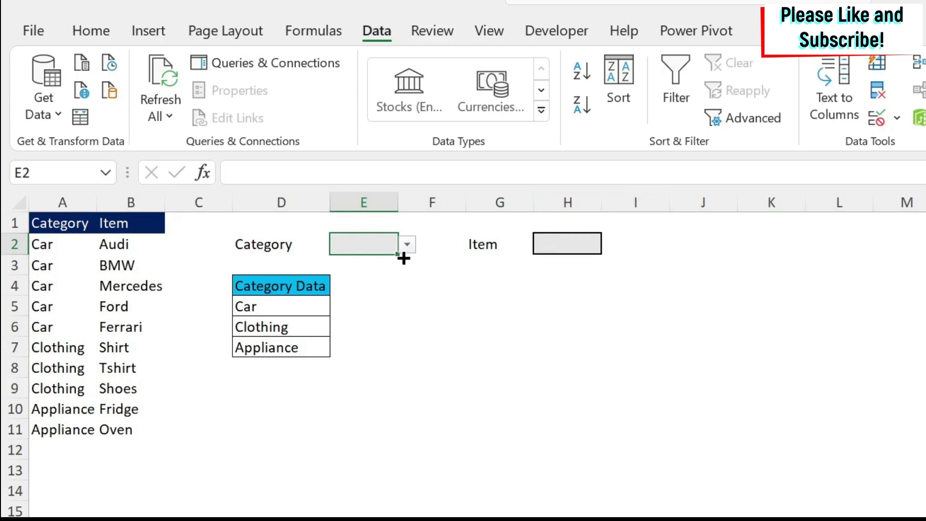
Step: Choose Appliance from the E2 category drop-down
left_click(406, 244)
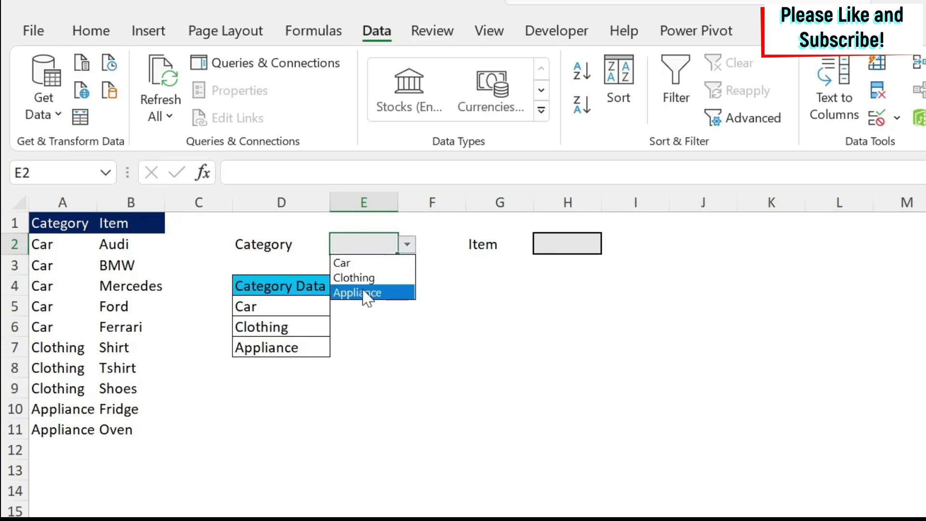
left_click(357, 292)
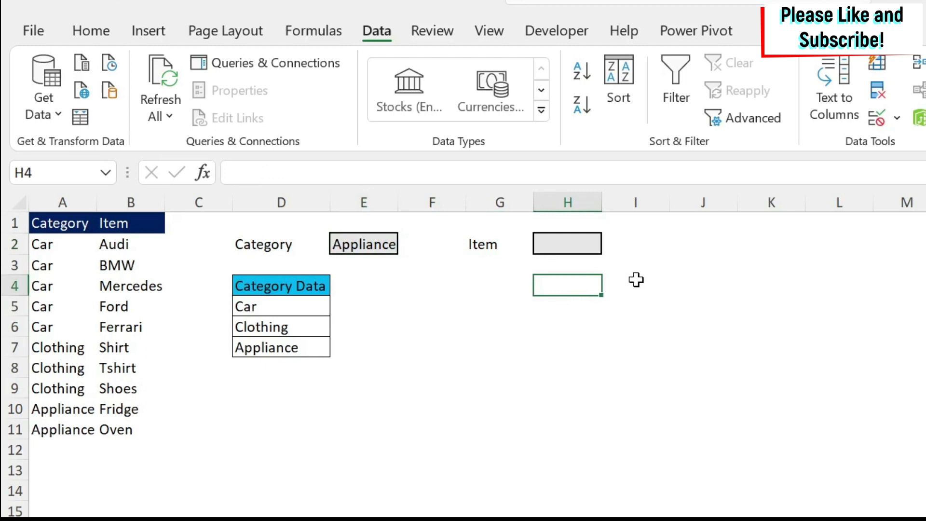
mouse_move(747, 194)
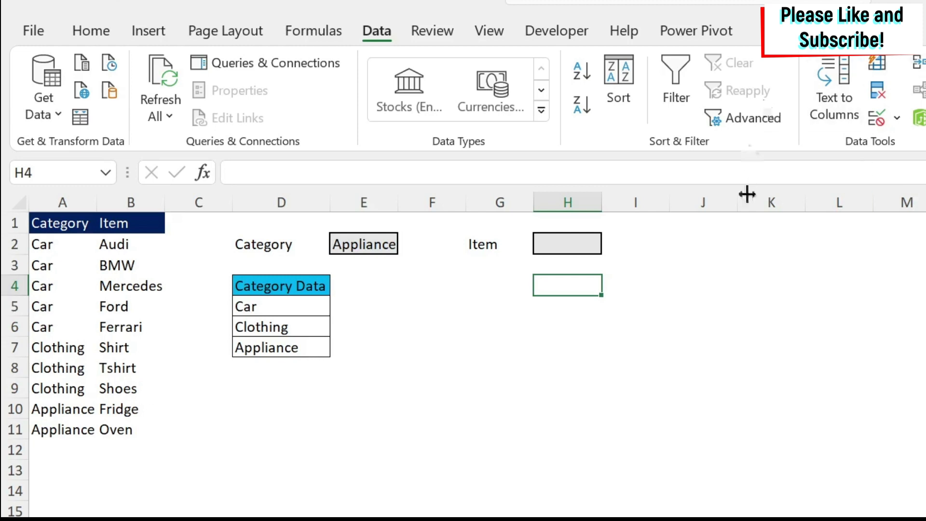
mouse_move(571, 309)
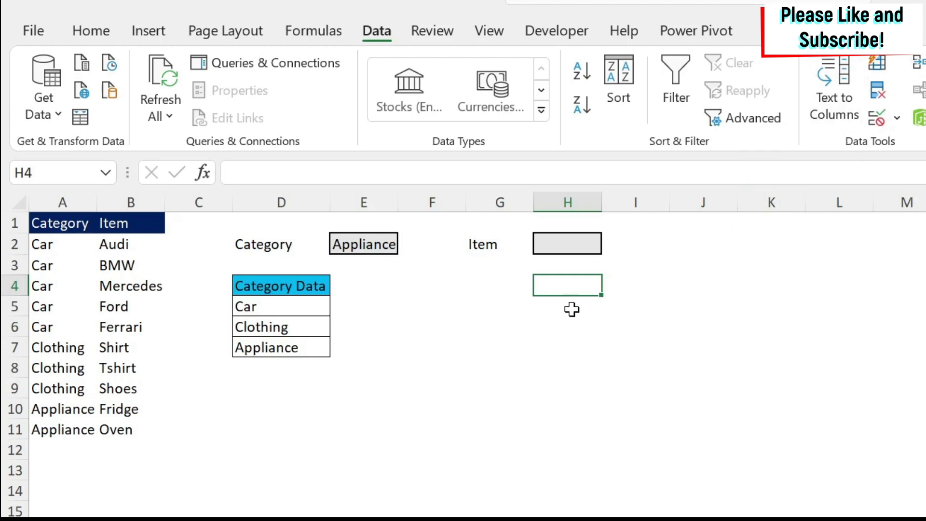
mouse_move(729, 248)
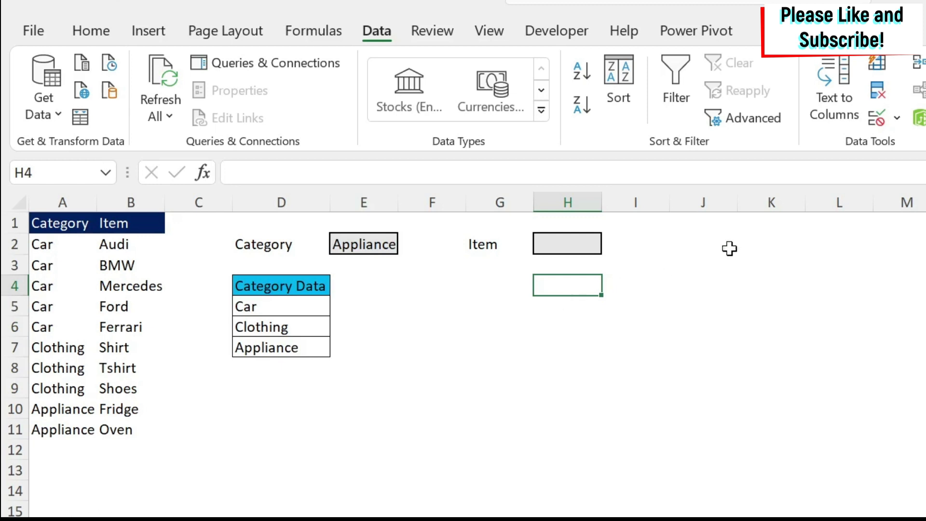
mouse_move(581, 321)
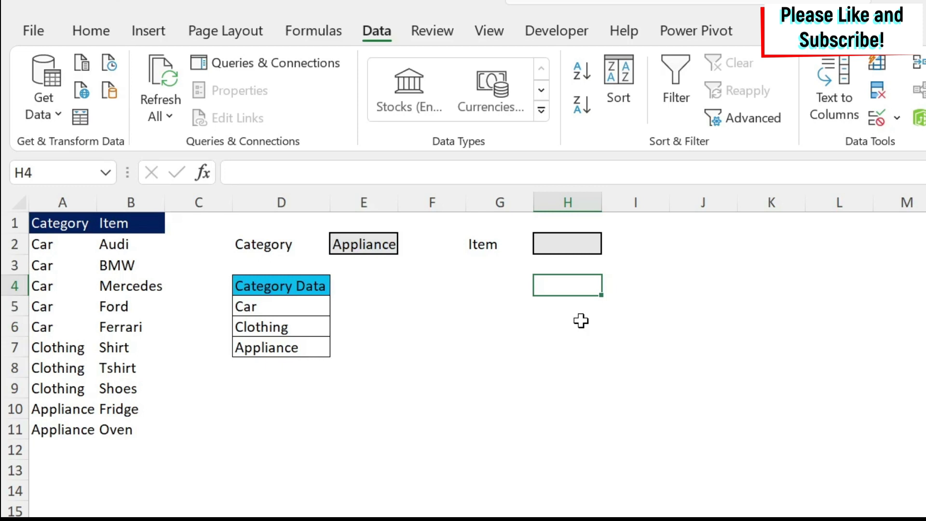
Step: Start the H4 formula by typing =offset(B1,match(E2,A:A
type("=offse")
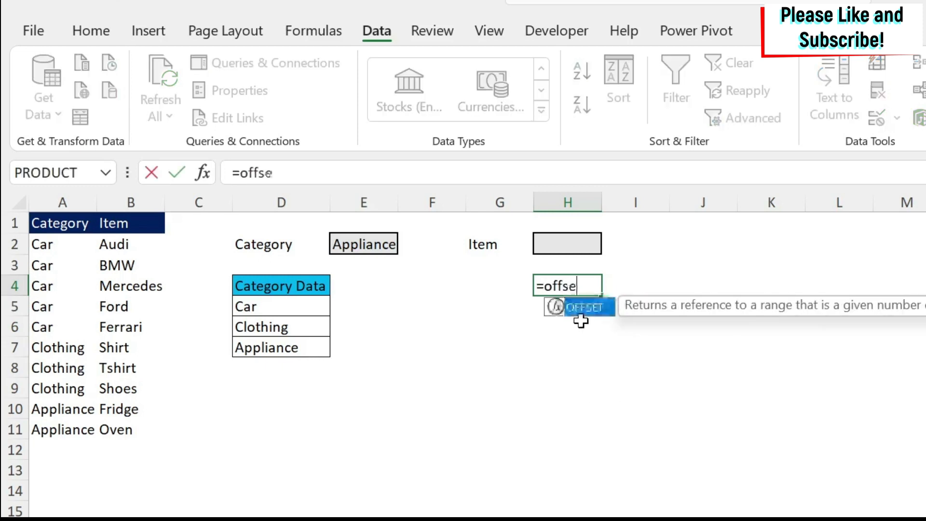
type("t(B1")
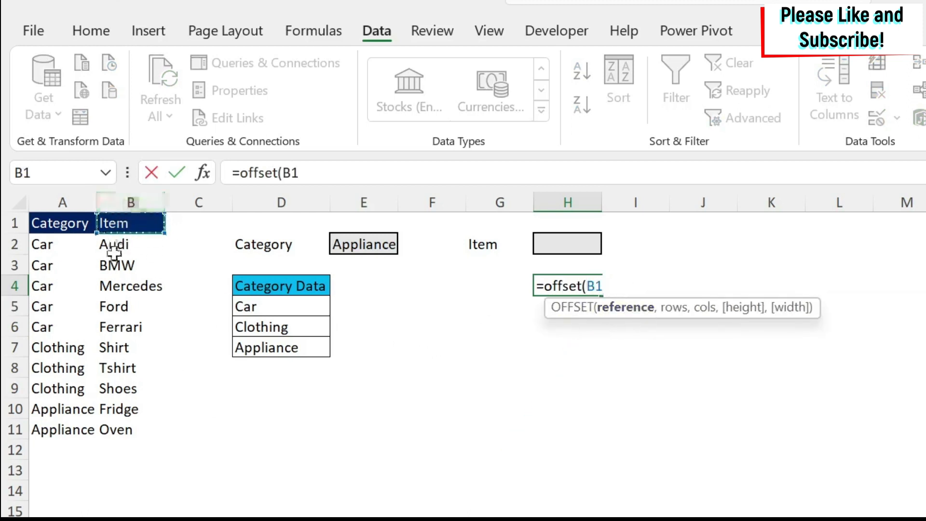
mouse_move(325, 461)
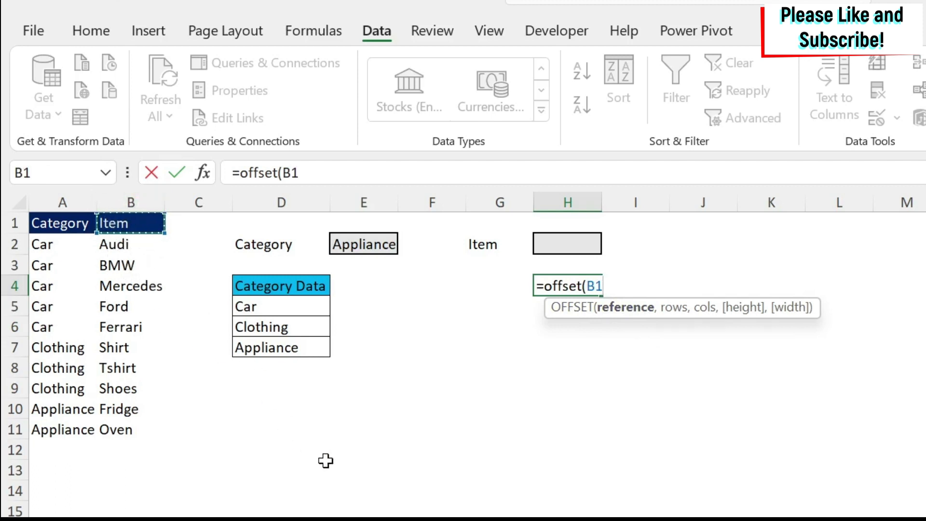
type(",")
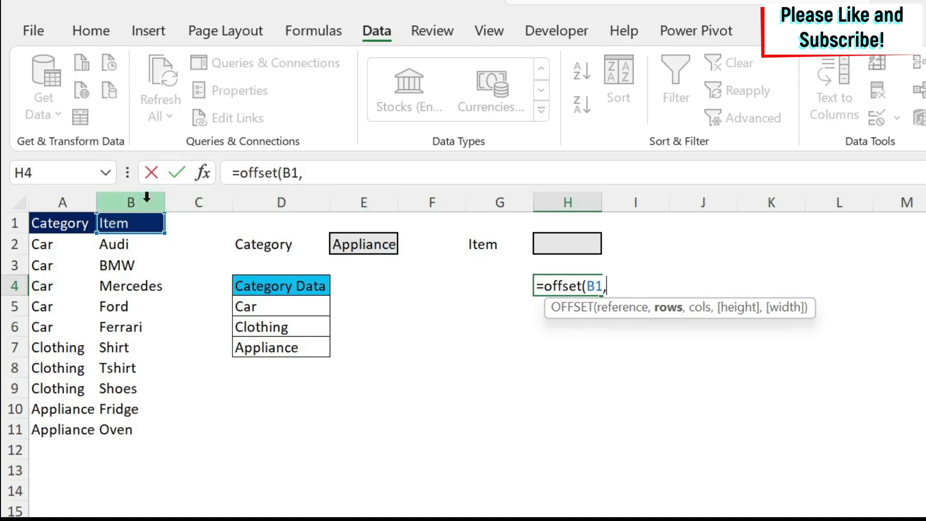
mouse_move(78, 261)
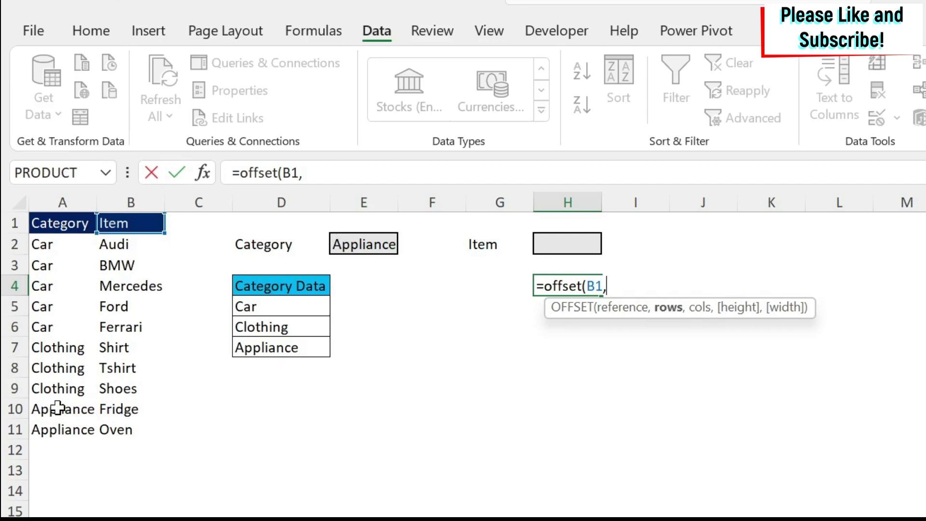
mouse_move(374, 171)
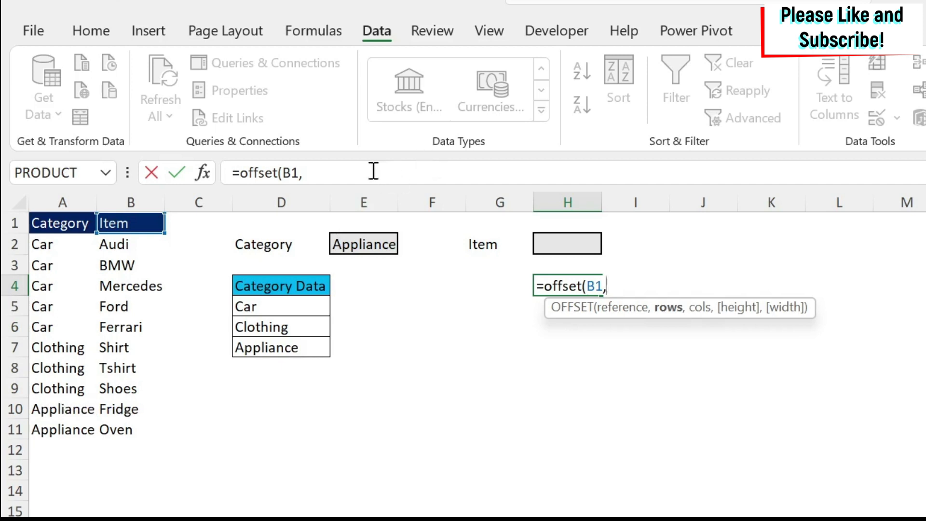
type("match(")
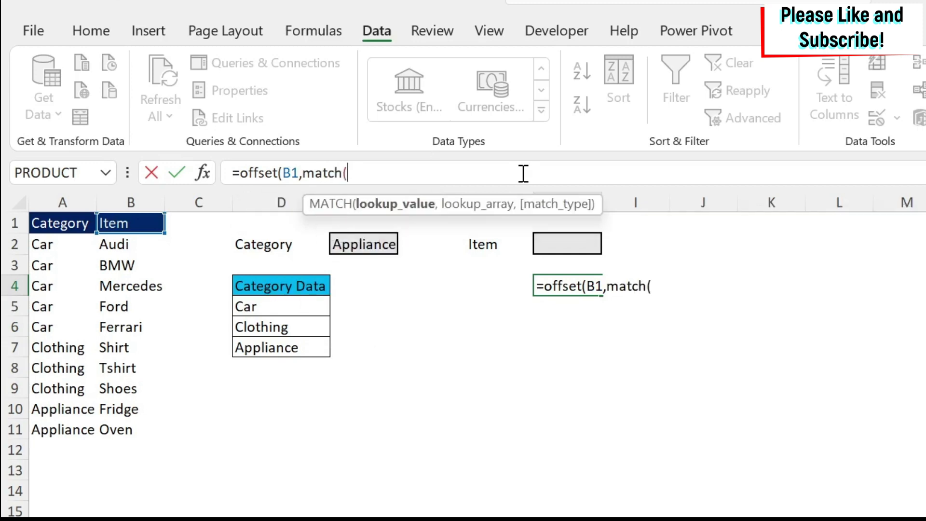
mouse_move(364, 243)
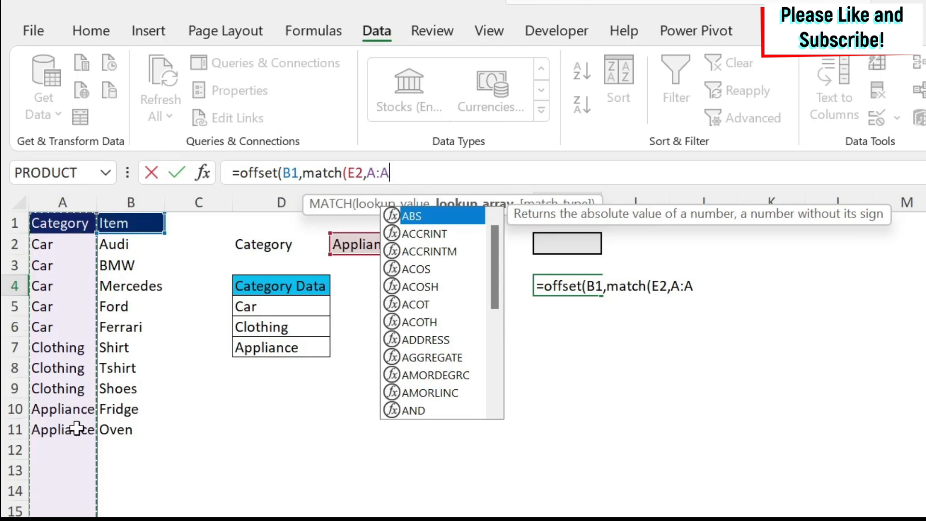
Step: Finish and enter the H4 formula =offset(B1,match(E2,A:A,0),0,2,1)
type(",0)")
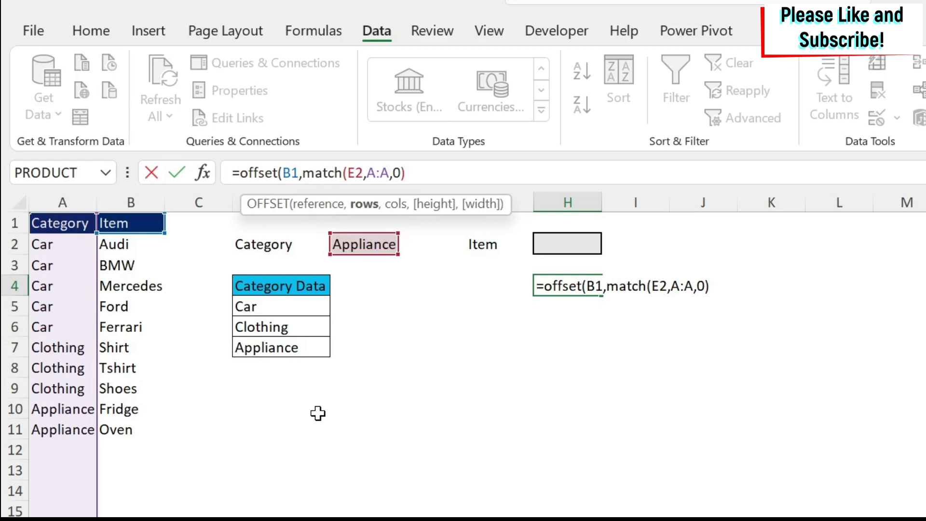
type(",")
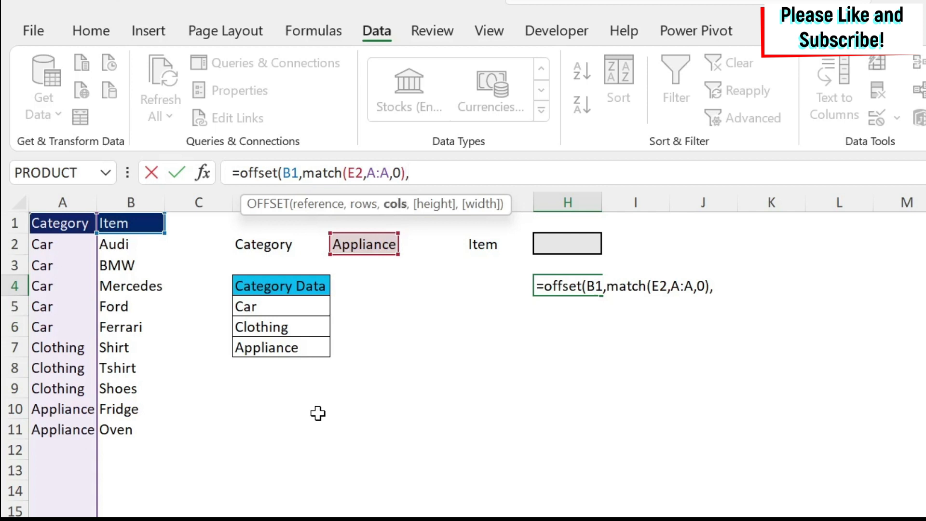
mouse_move(96, 268)
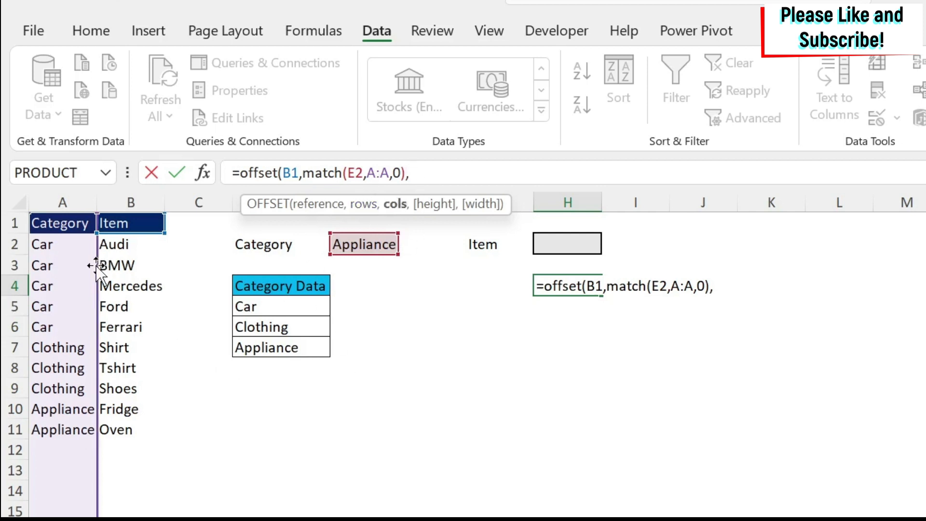
mouse_move(316, 189)
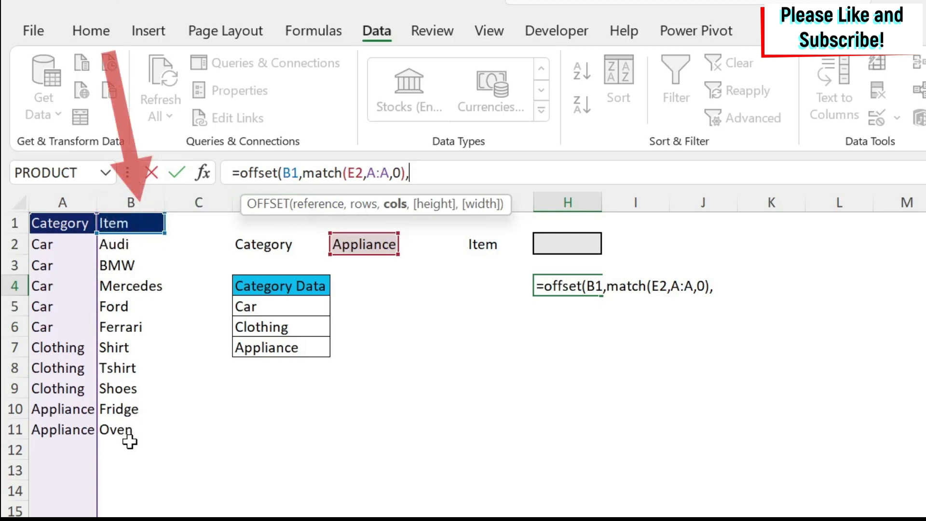
mouse_move(437, 200)
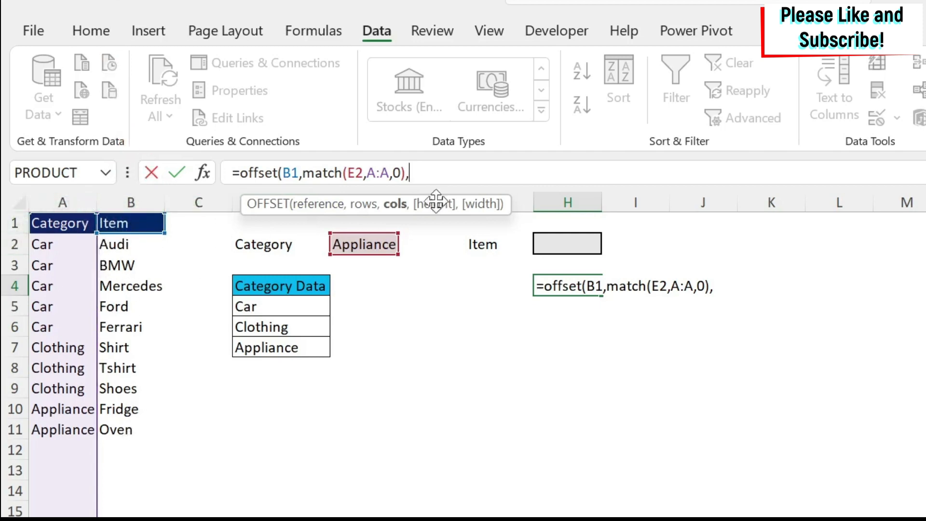
mouse_move(754, 337)
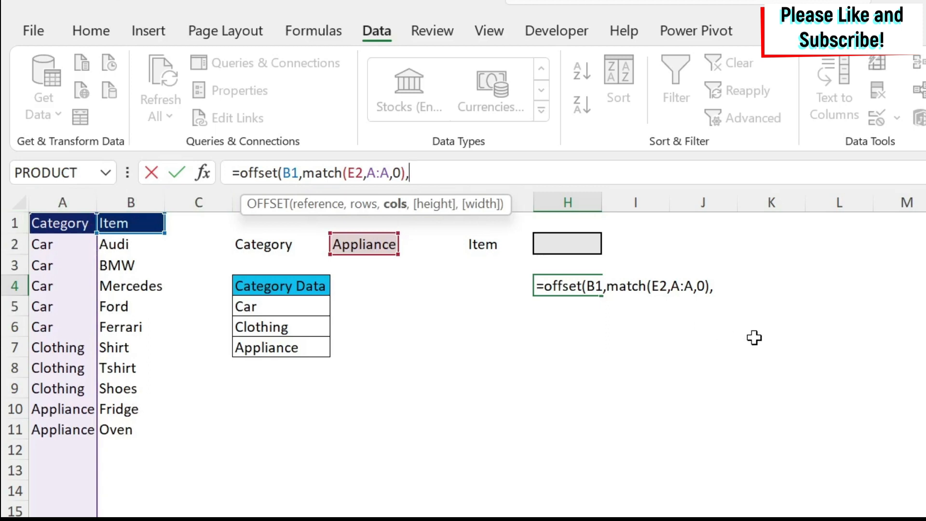
type("0,")
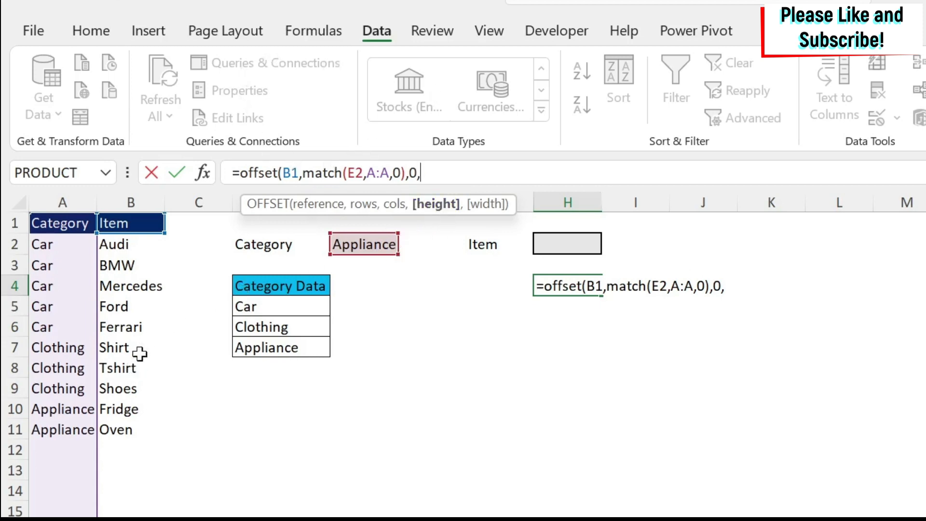
mouse_move(118, 444)
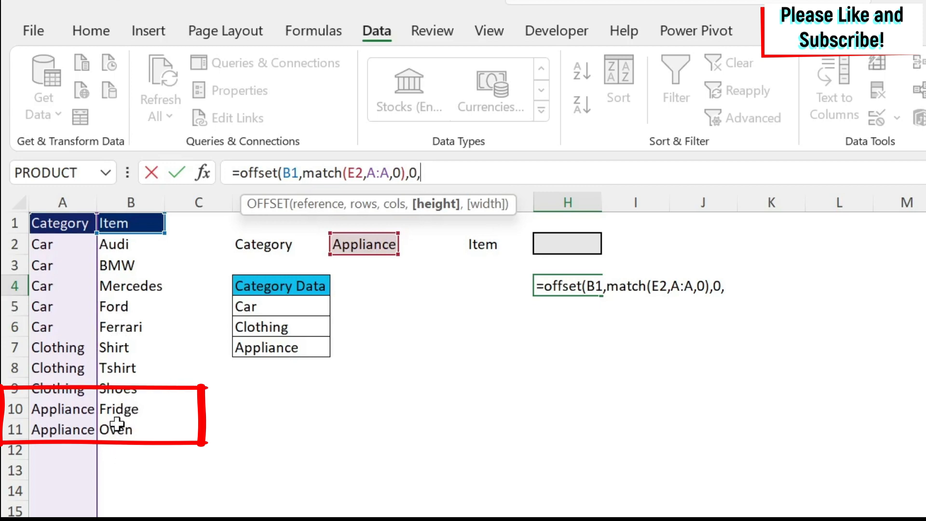
type("2")
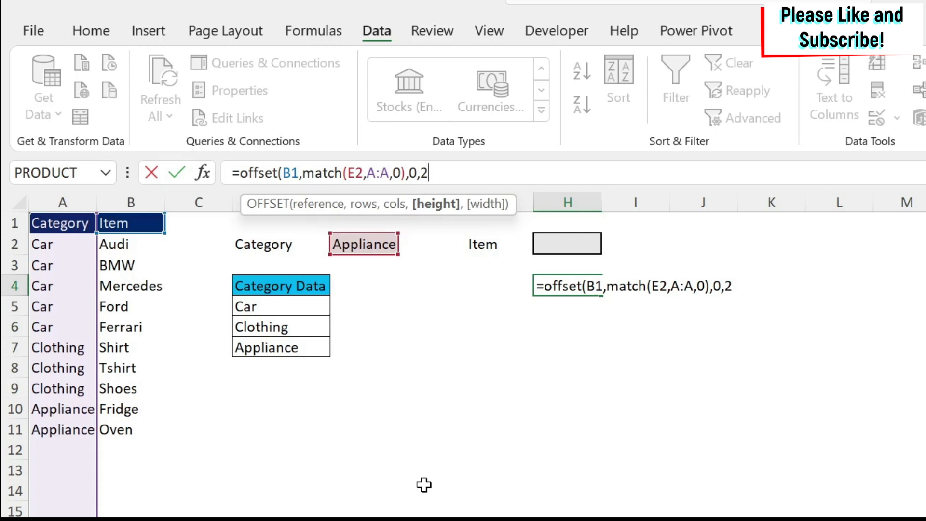
type(",")
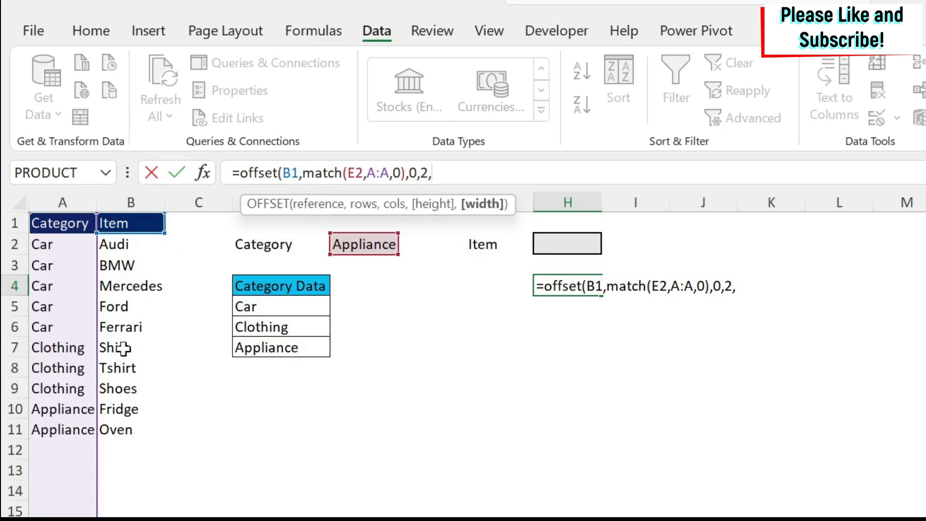
mouse_move(387, 423)
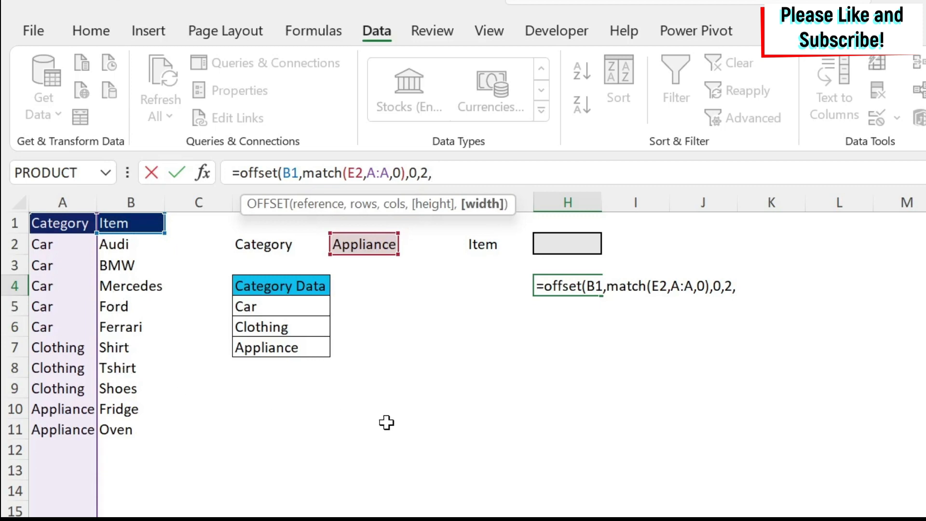
type("1")
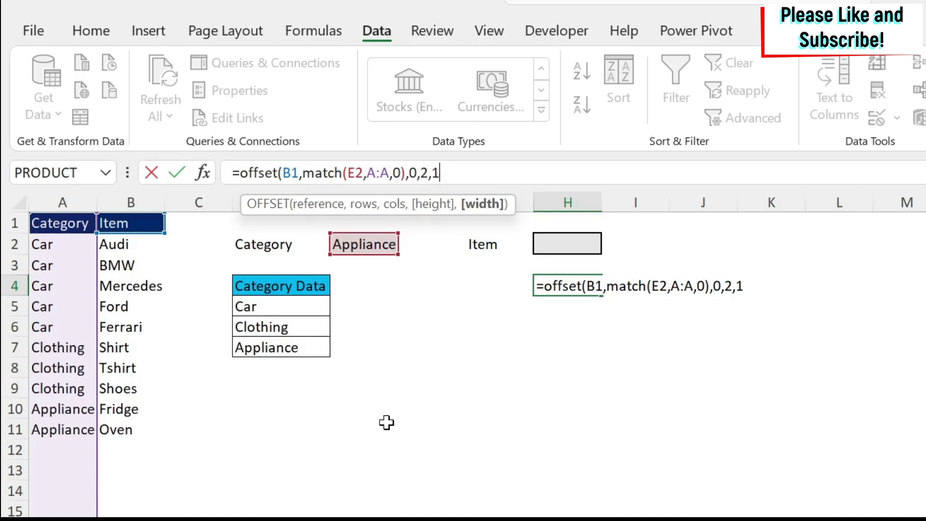
type(")")
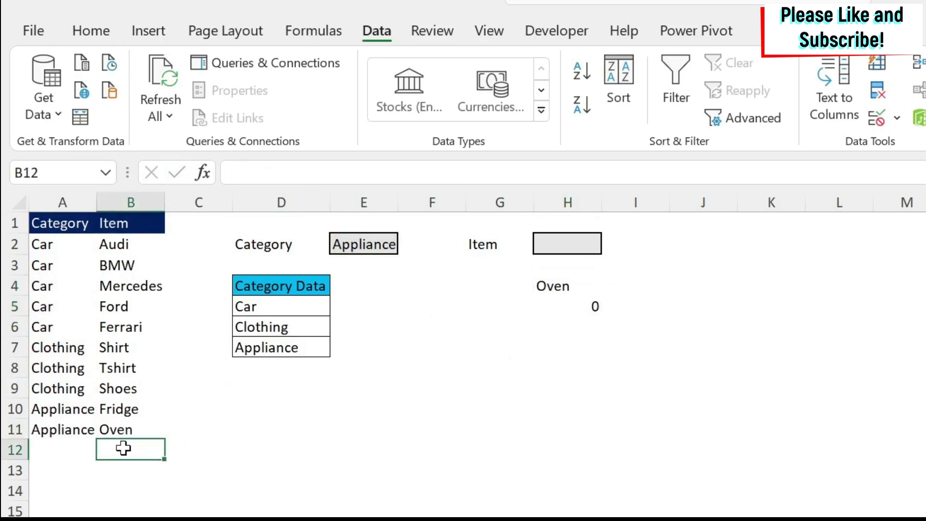
Step: Switch E2 to Clothing and compare H4's Tshirt and Shoes against the item list
left_click(406, 243)
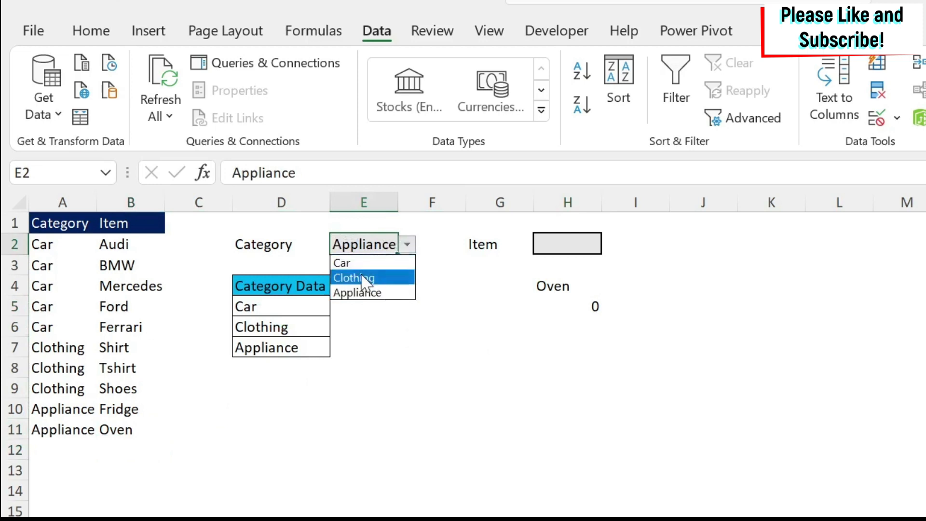
left_click(353, 278)
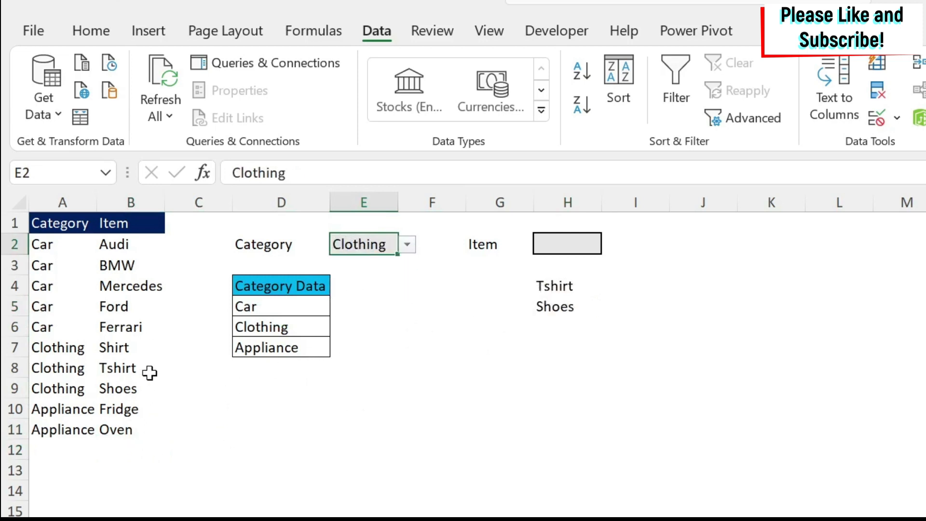
left_click(118, 367)
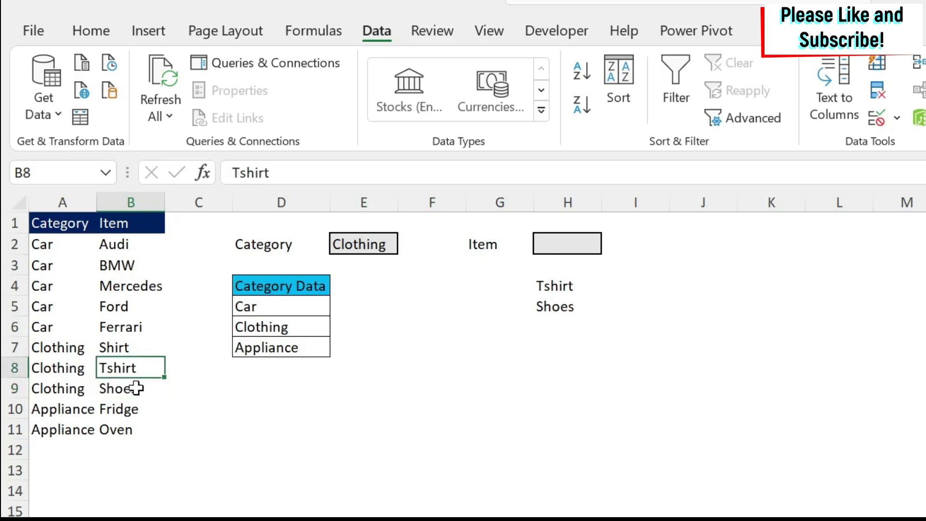
left_click(130, 388)
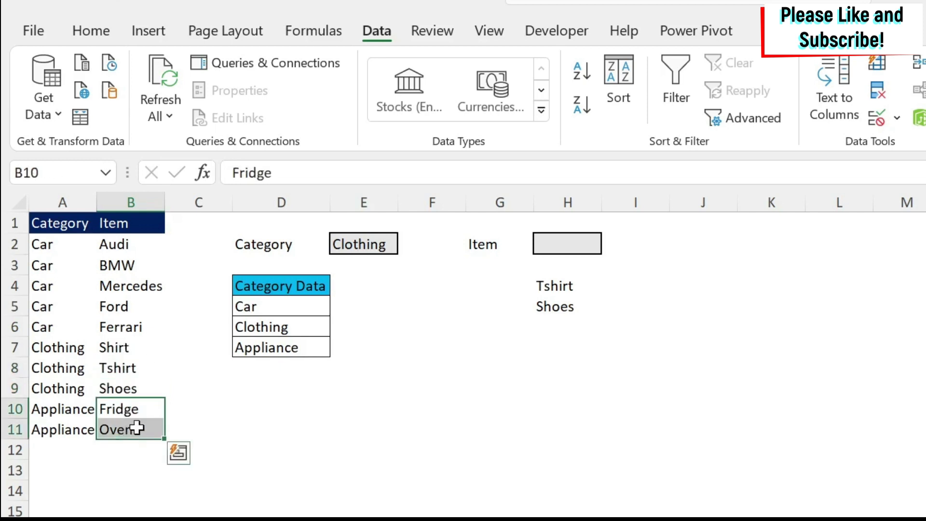
mouse_move(115, 346)
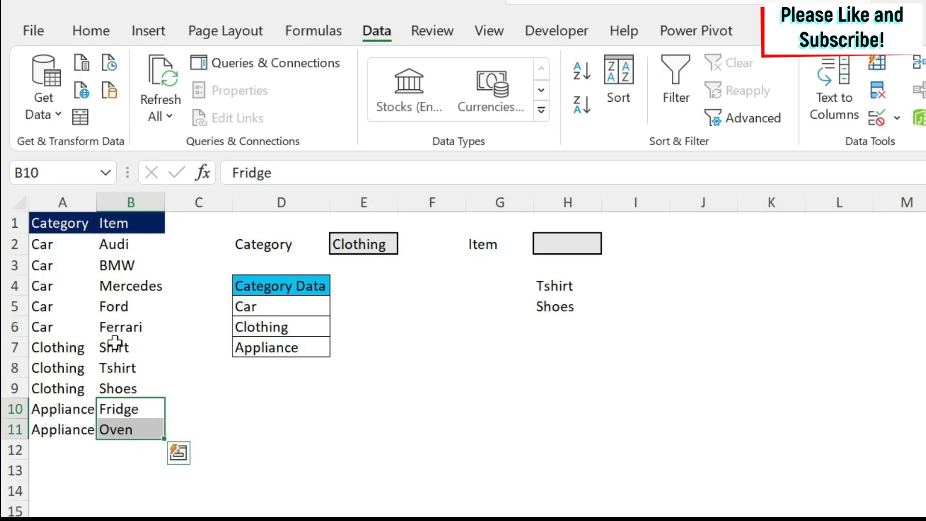
left_click(129, 367)
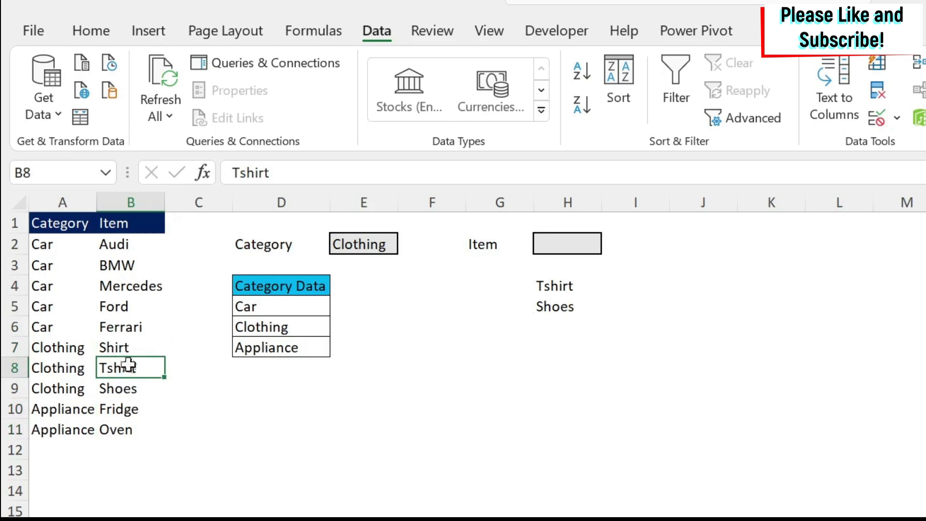
mouse_move(568, 221)
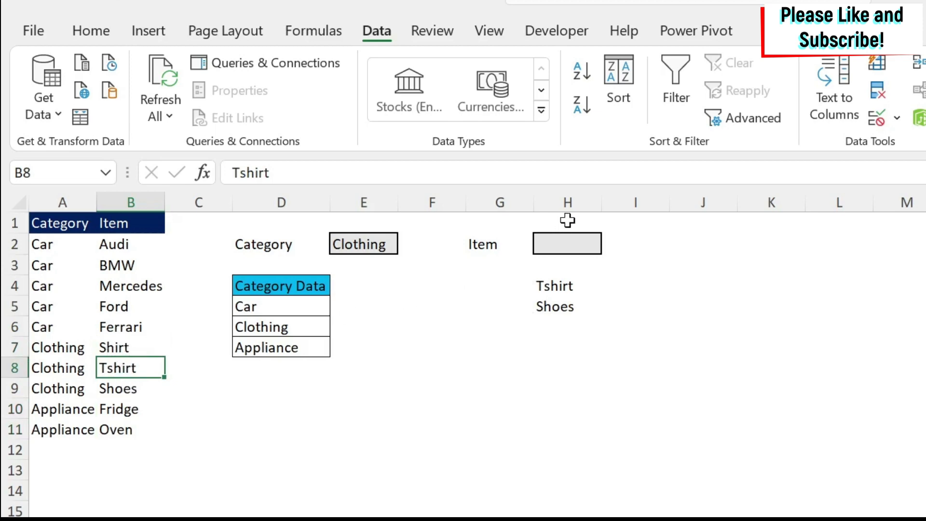
left_click(566, 243)
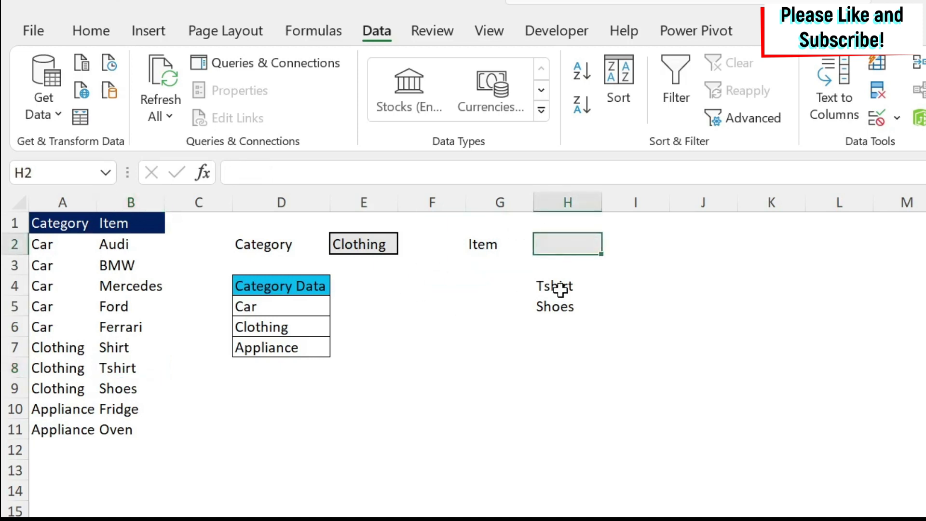
left_click(566, 286)
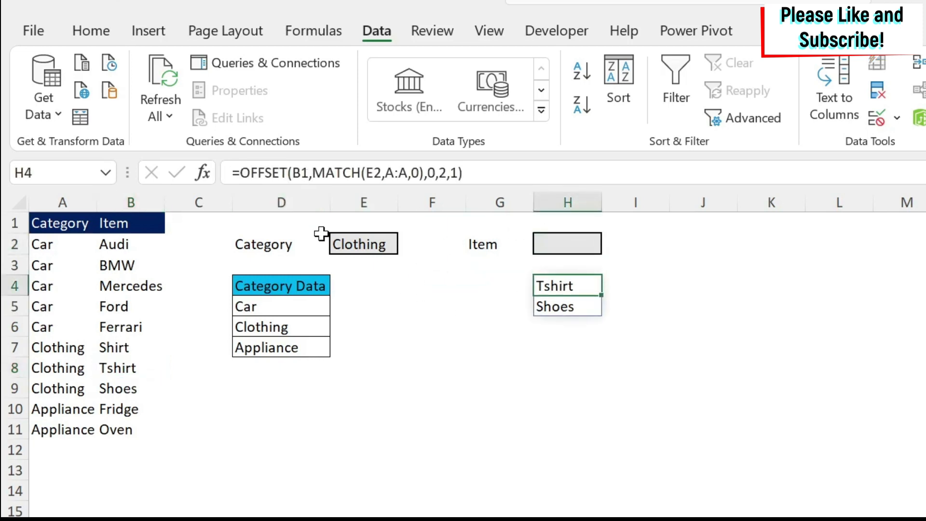
mouse_move(510, 184)
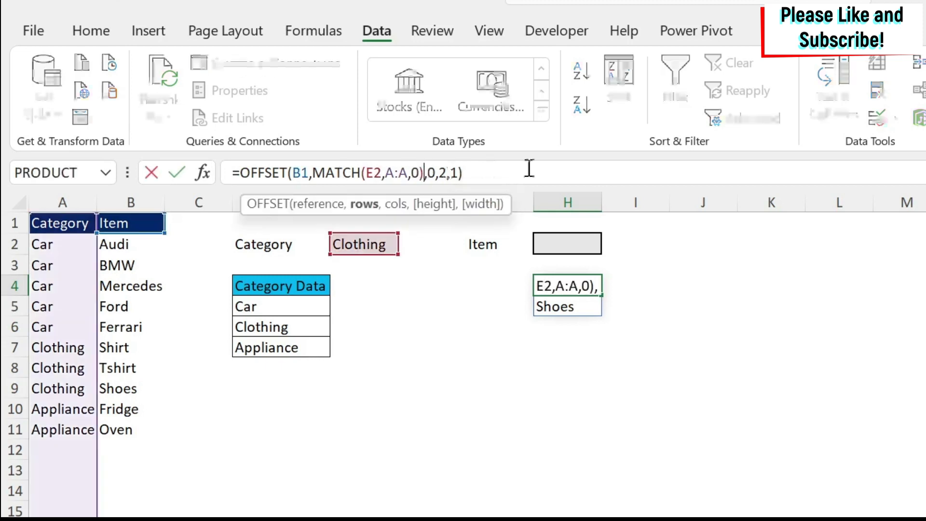
Step: Subtract 1 from H4's MATCH, choose Appliance, and verify Fridge and Oven
type("-1")
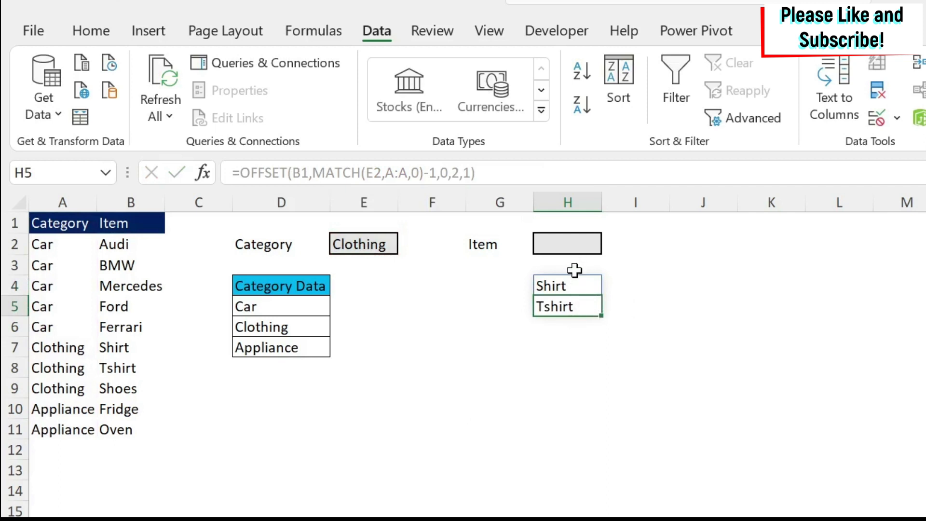
left_click(363, 243)
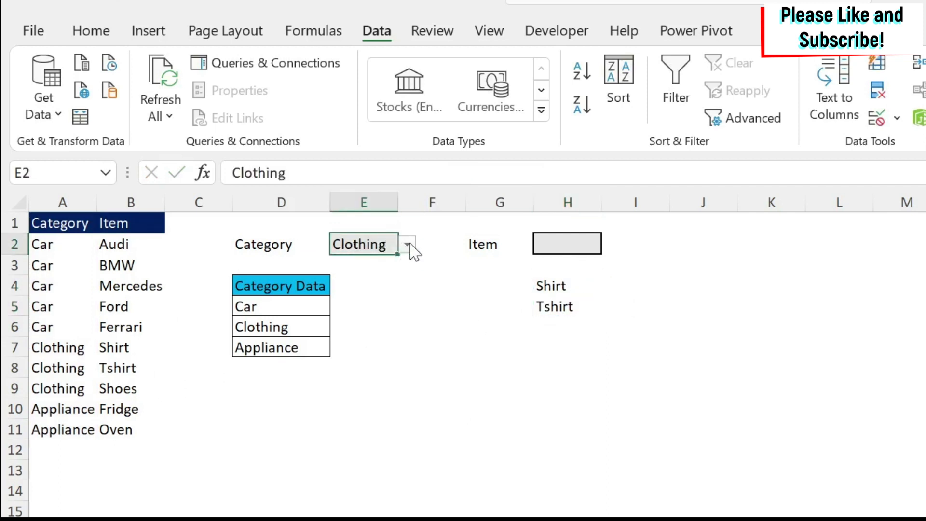
left_click(265, 347)
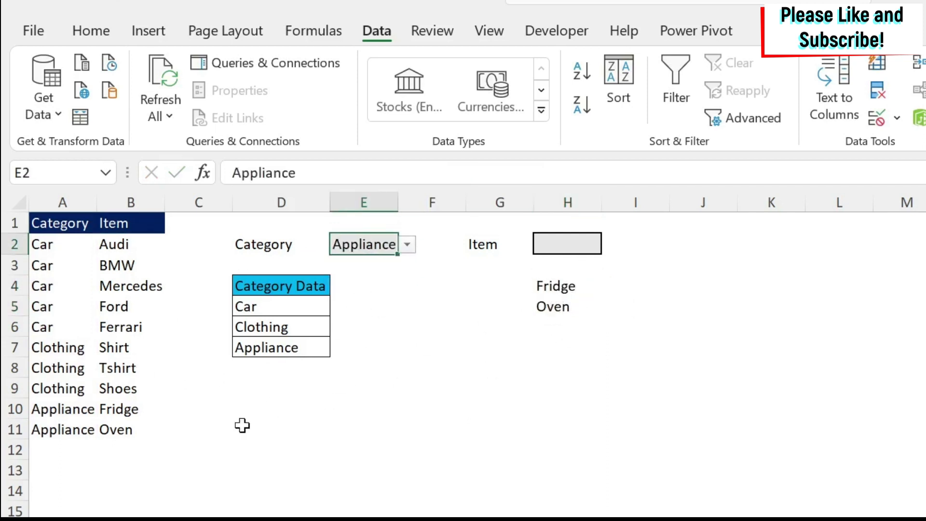
mouse_move(514, 363)
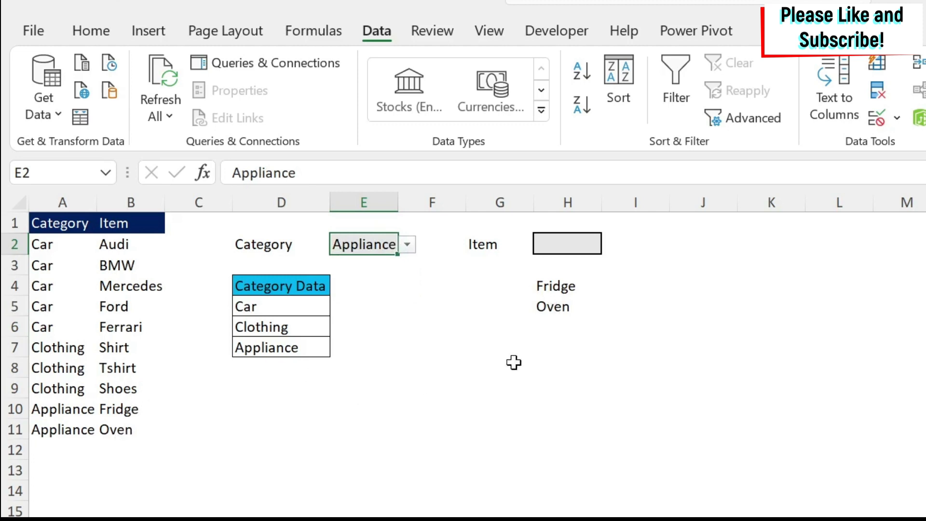
left_click(565, 286)
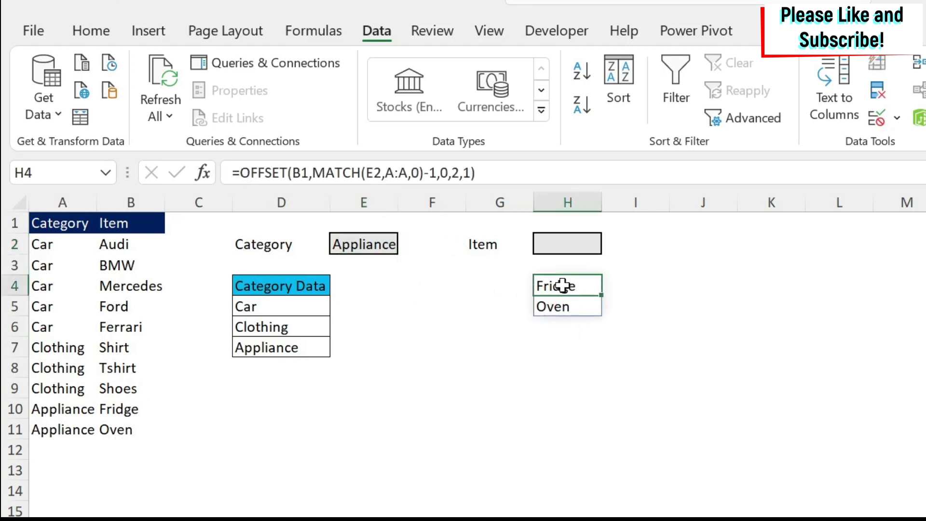
mouse_move(459, 172)
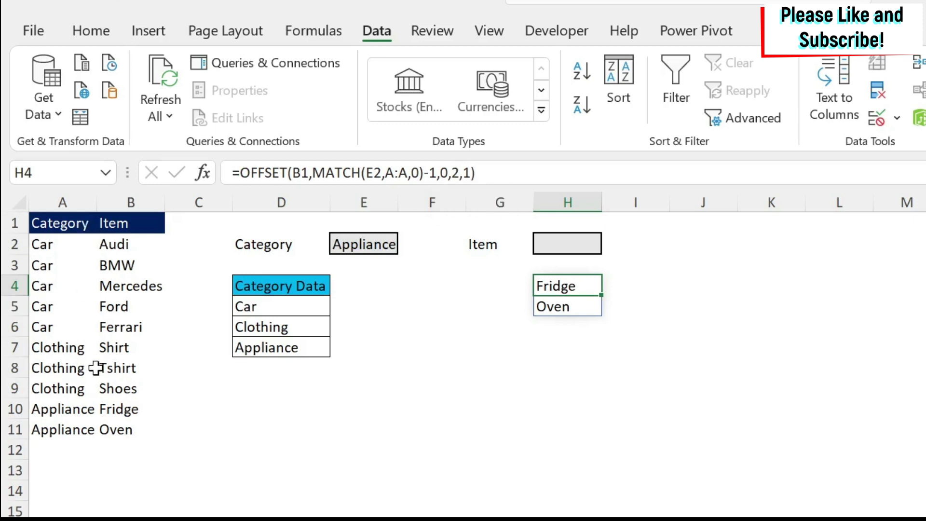
mouse_move(542, 171)
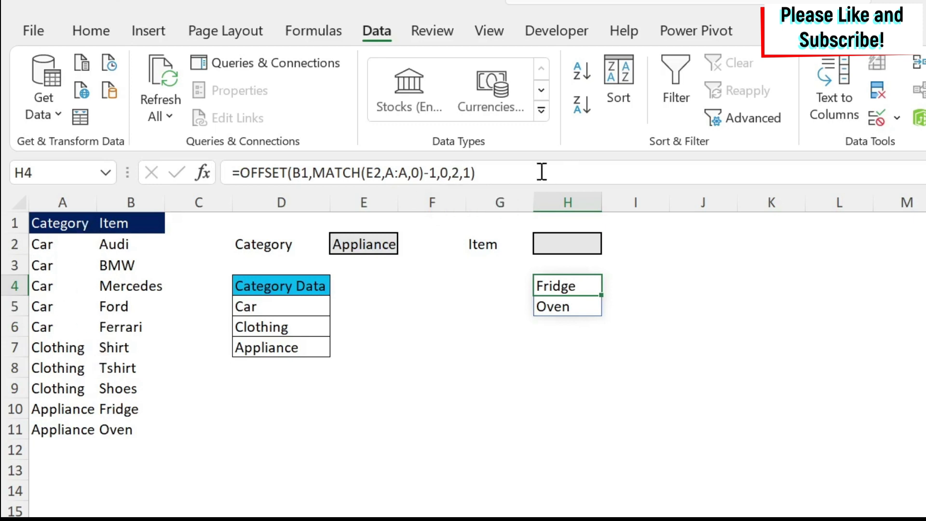
mouse_move(455, 177)
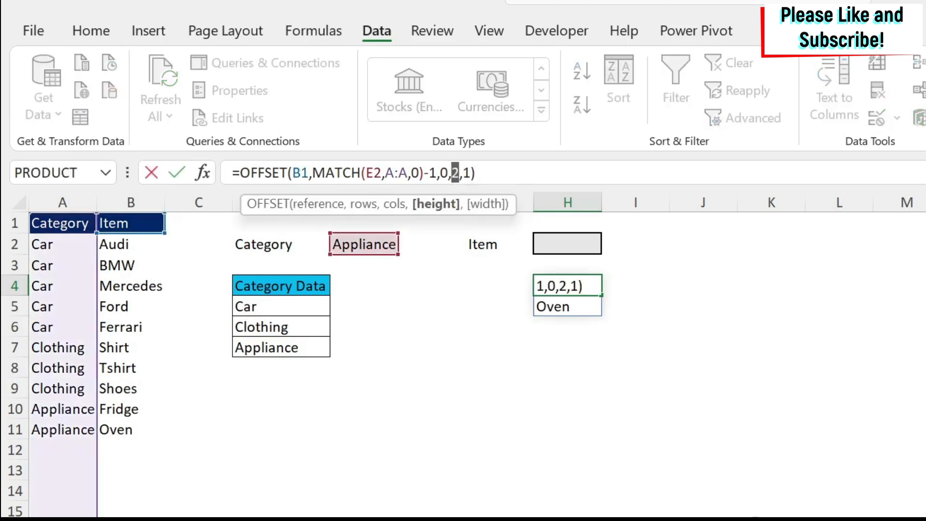
Step: Replace H4's fixed height 2 with COUNTIF(A:A,E2) and enter the formula
type("countif(A:A,")
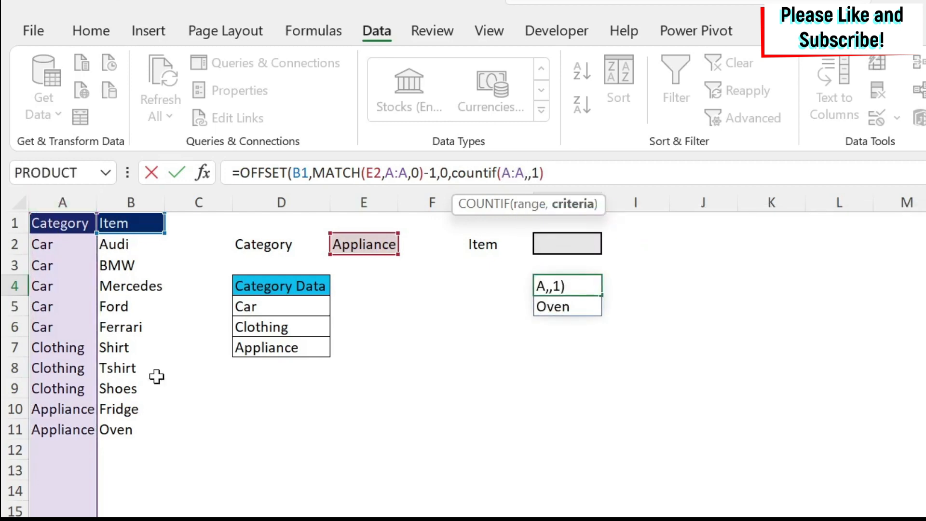
left_click(364, 244)
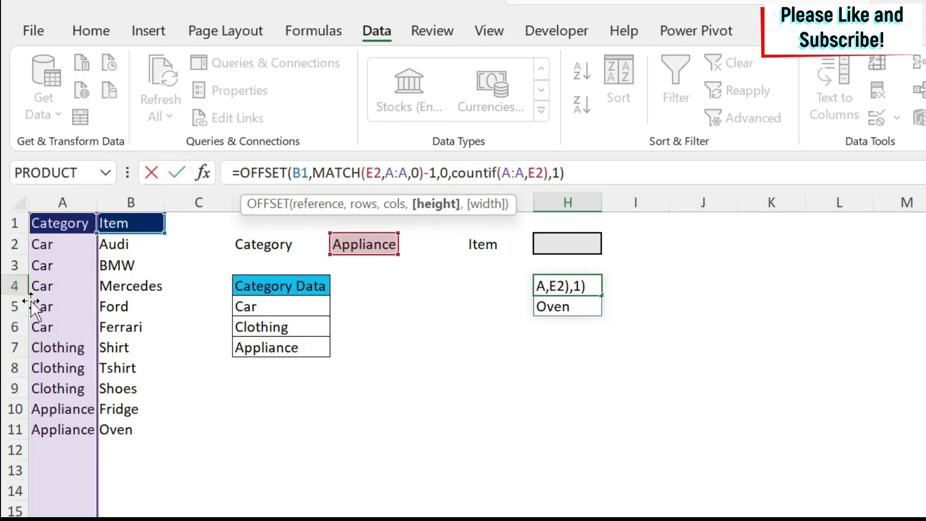
key("Return")
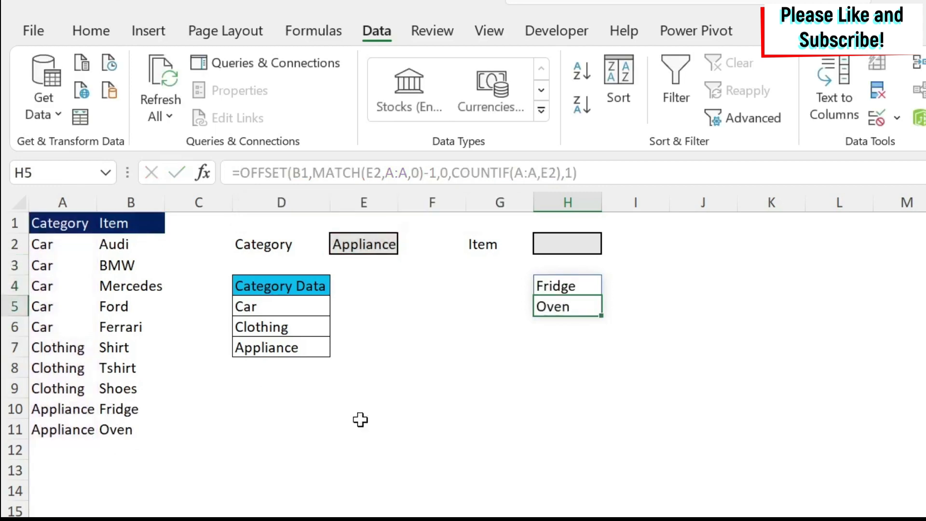
left_click(407, 243)
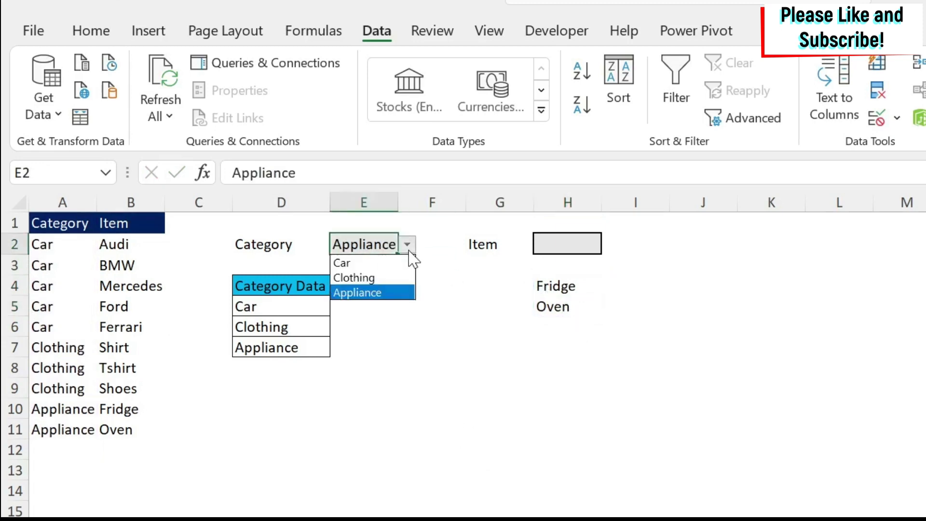
Step: Choose Car in E2 and inspect H4's formula spilling Audi through Ferrari
left_click(341, 263)
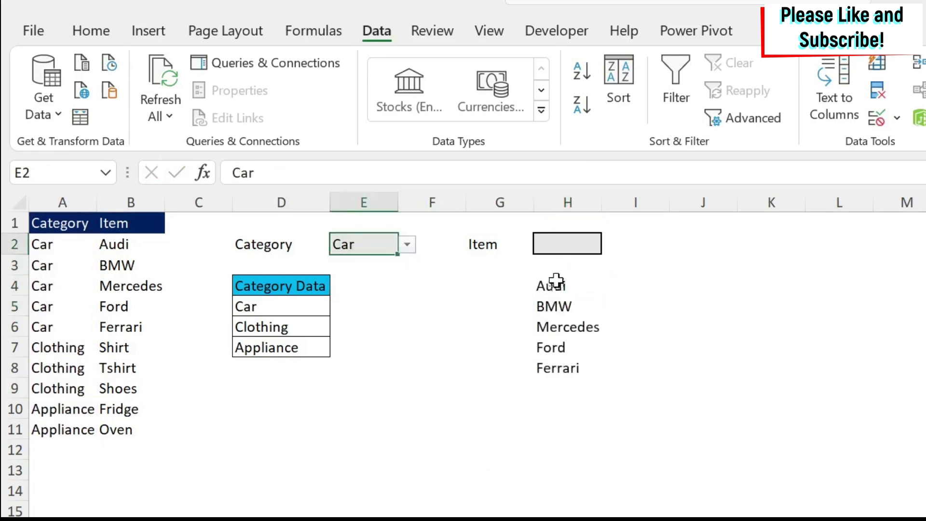
left_click(566, 450)
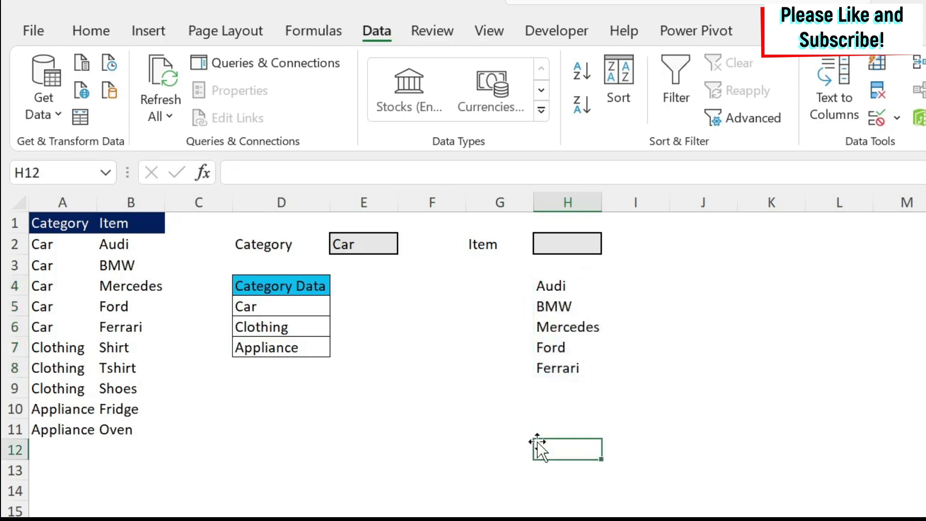
left_click(567, 286)
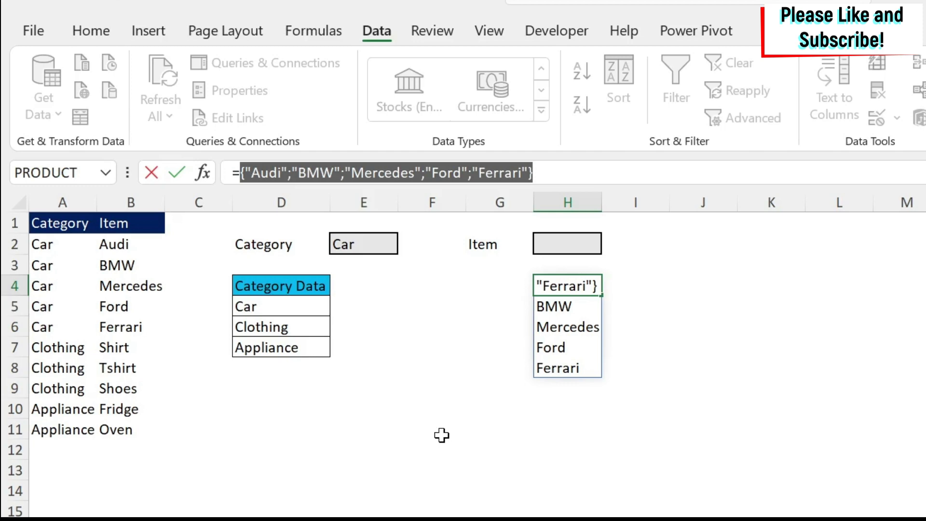
mouse_move(558, 166)
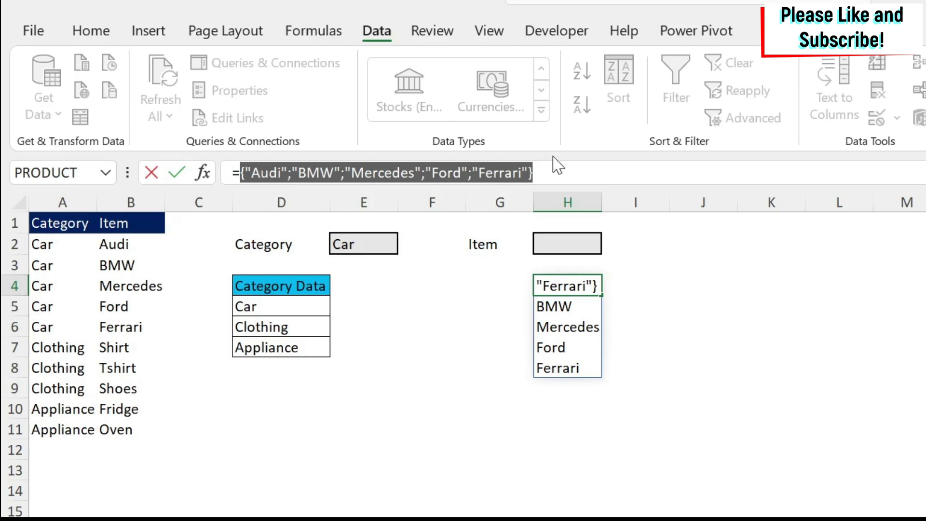
mouse_move(652, 409)
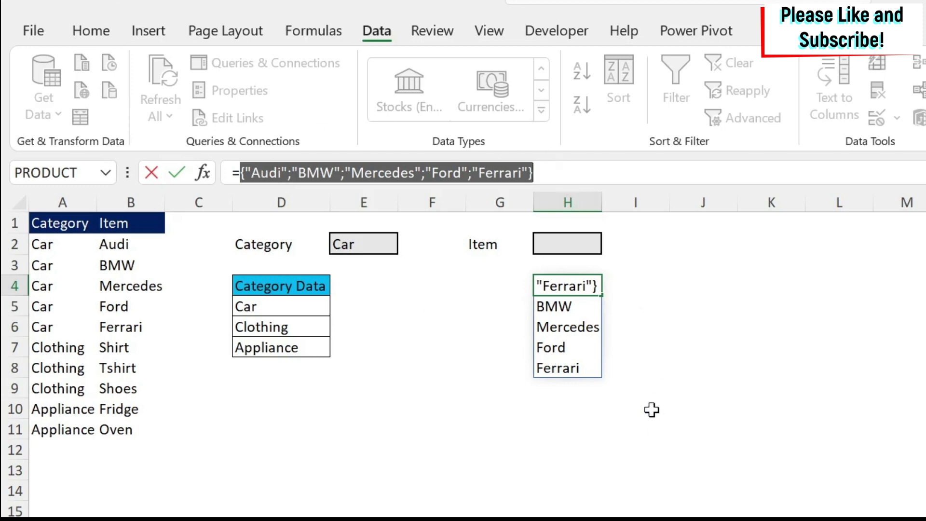
key("Escape")
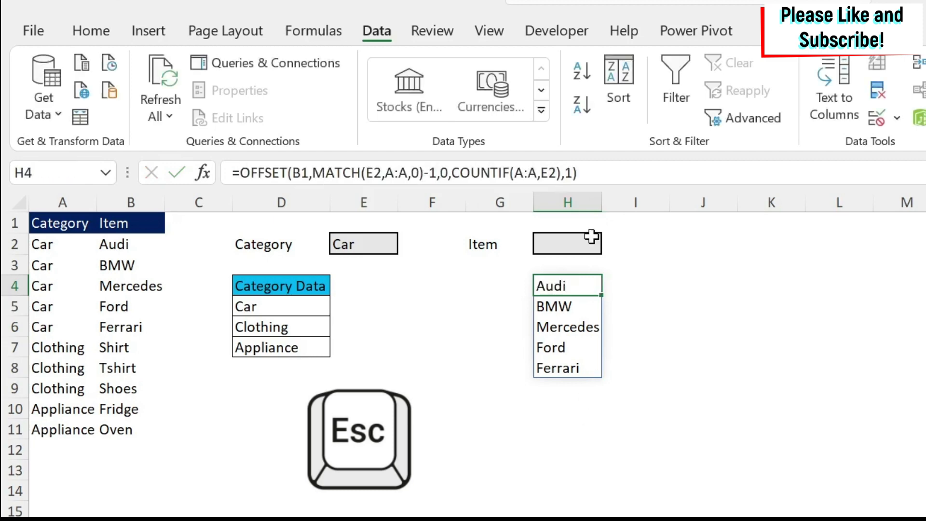
mouse_move(549, 242)
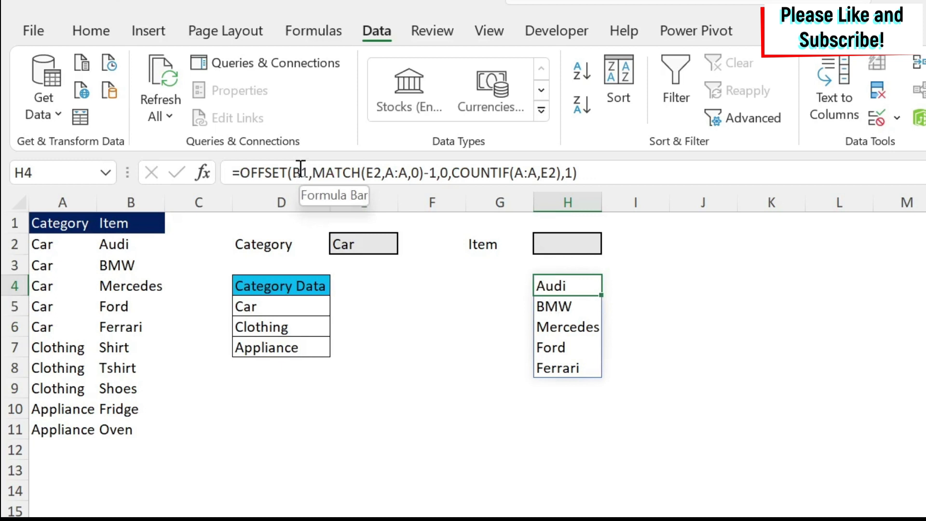
mouse_move(324, 164)
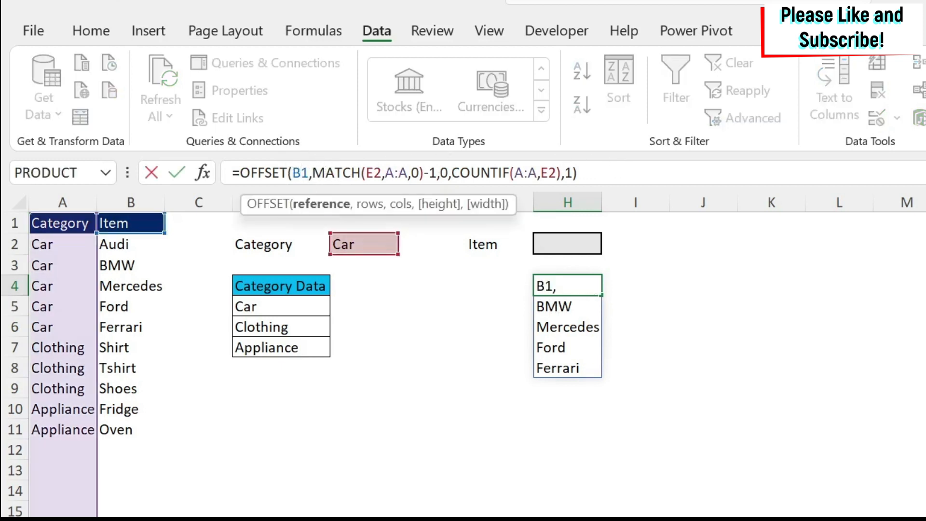
Step: Make H4's references absolute ($B$1, $E$2, $A:$A) and copy the formula
key("F4")
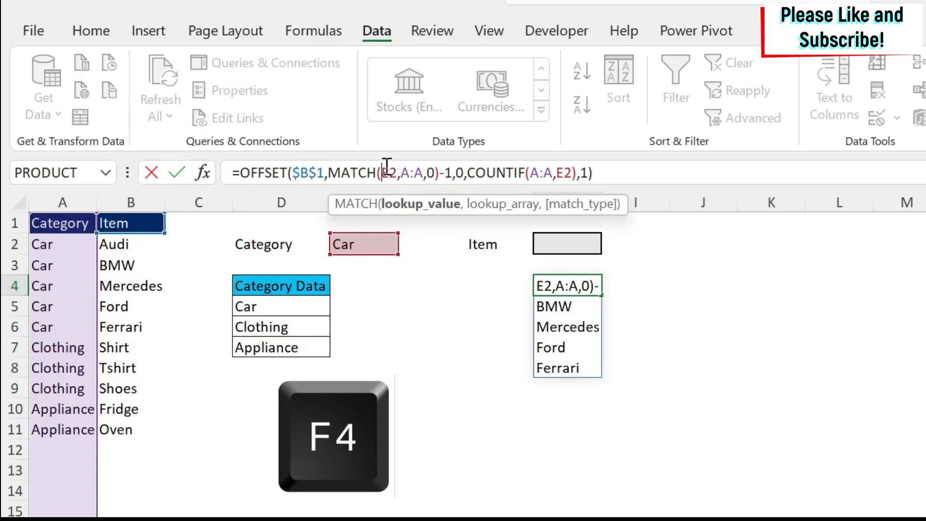
key("F4")
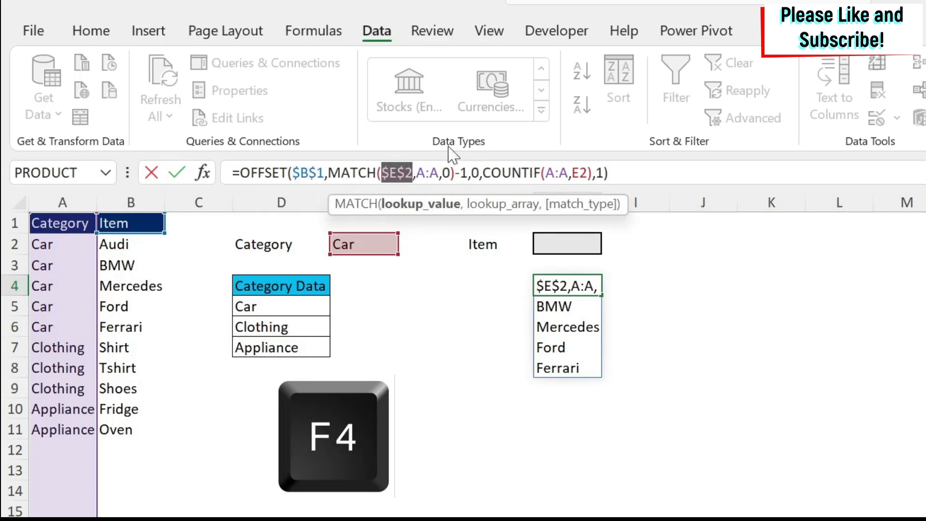
key("f4")
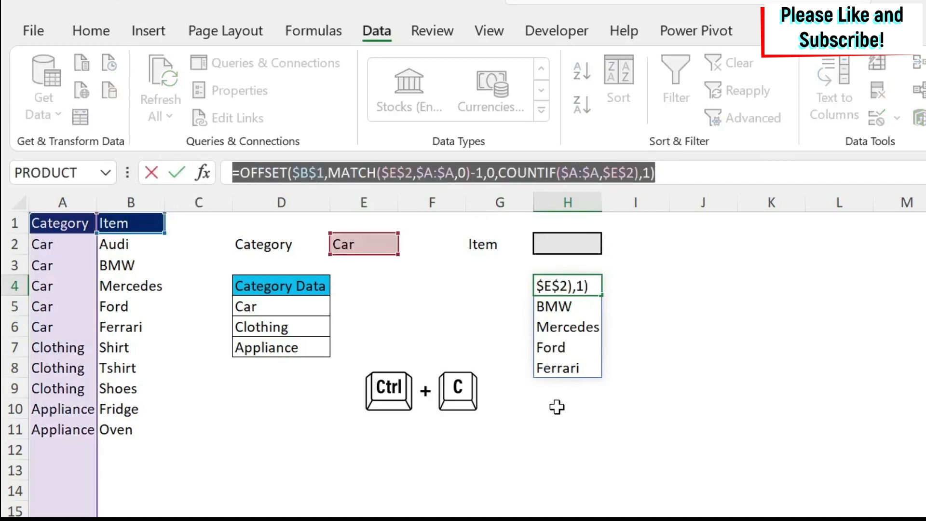
key("Escape")
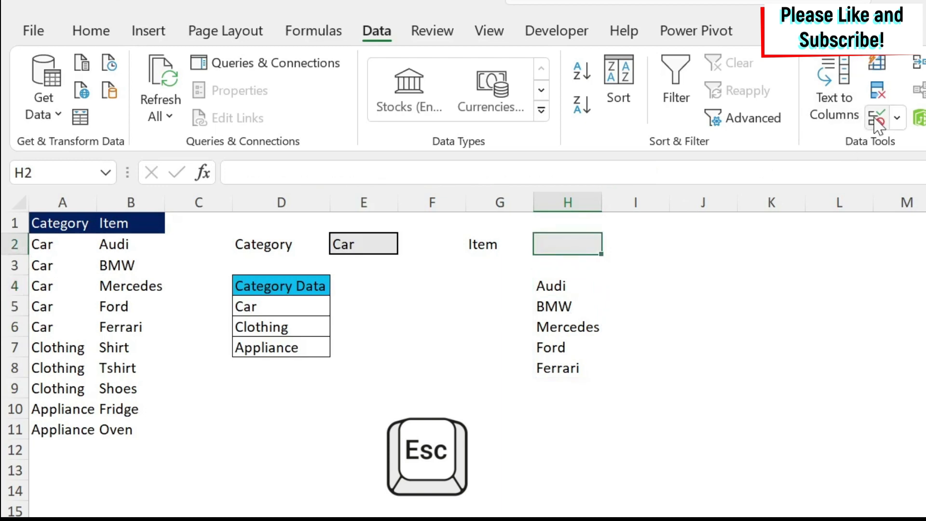
Step: Give H2 a List data validation sourced from the copied absolute formula
left_click(682, 286)
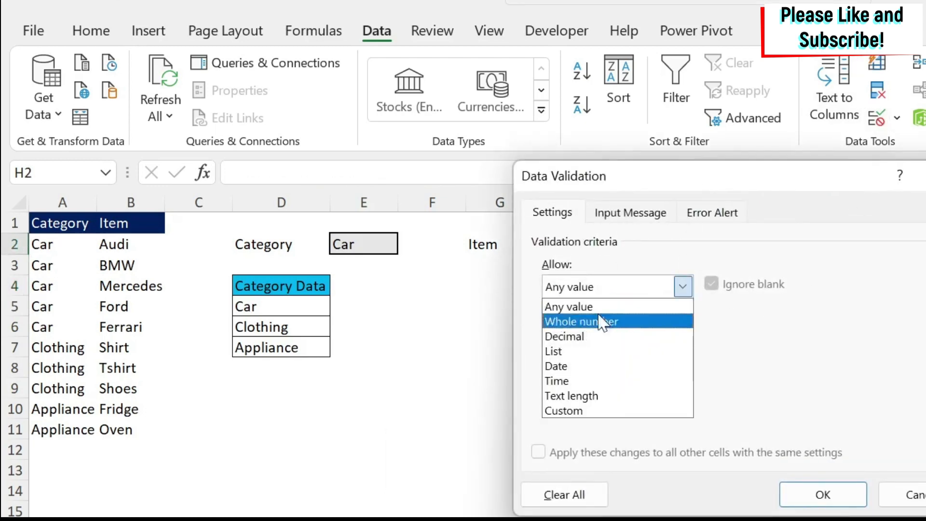
left_click(553, 352)
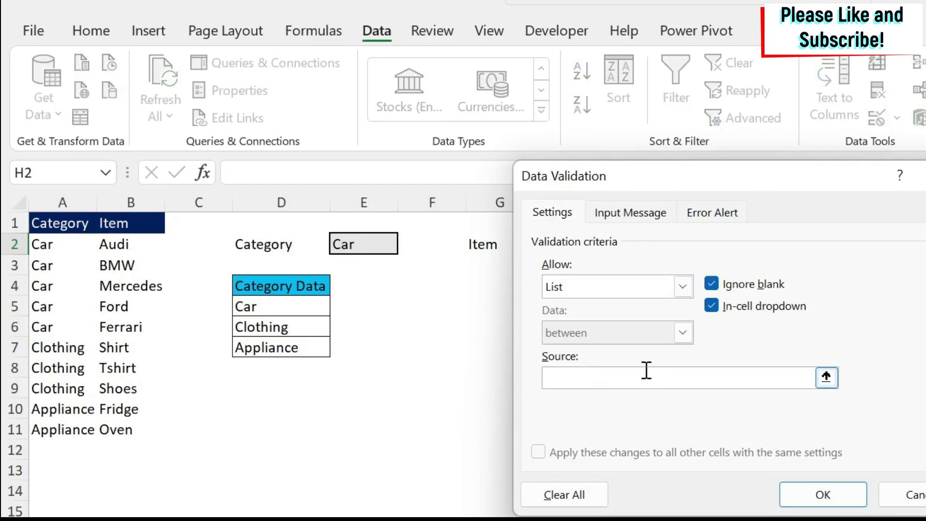
left_click(822, 495)
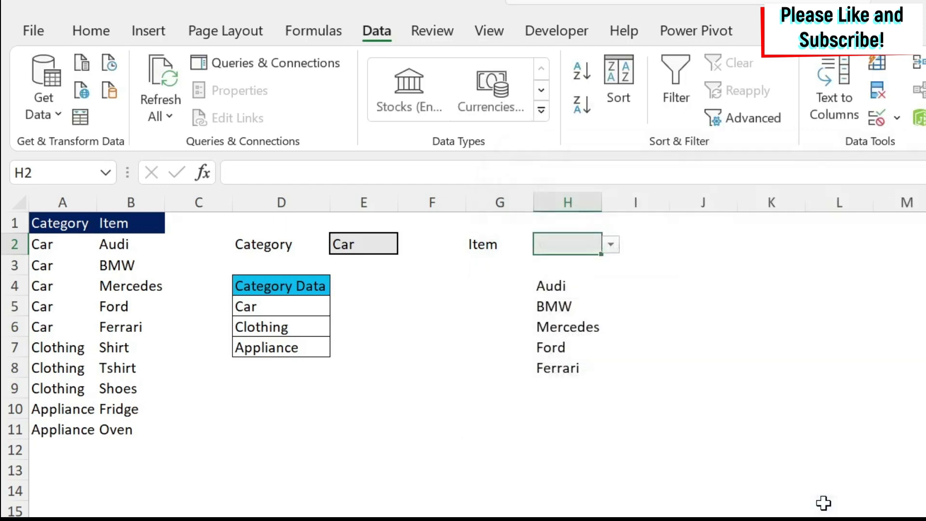
Step: Check H2's item choices, then switch the E2 category to Clothing
left_click(611, 244)
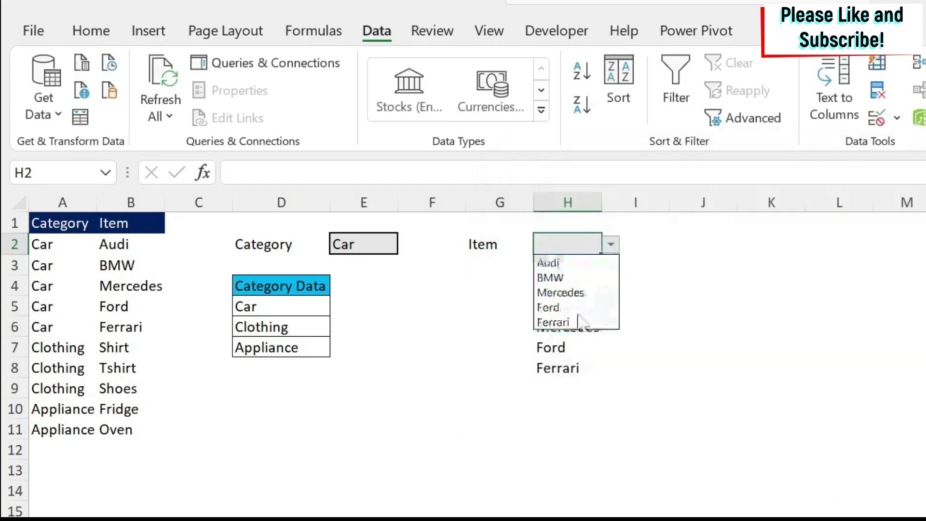
left_click(405, 243)
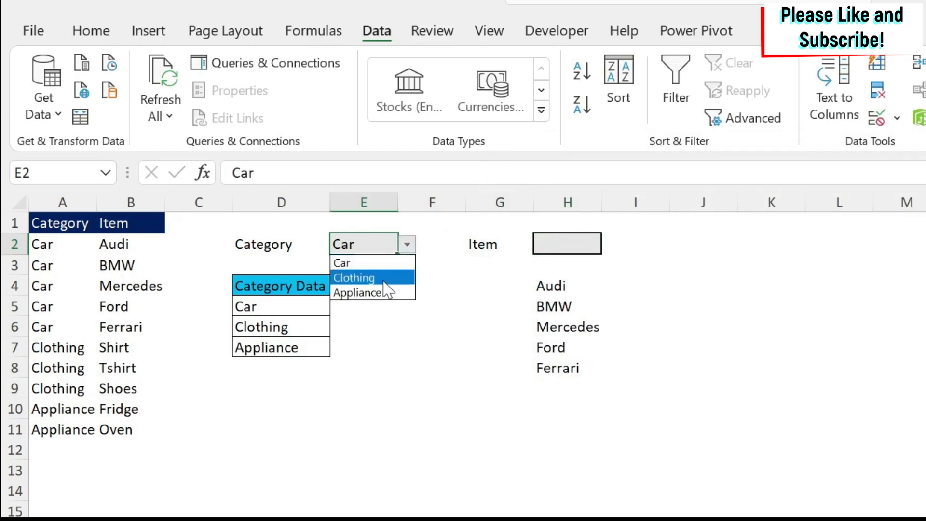
left_click(353, 278)
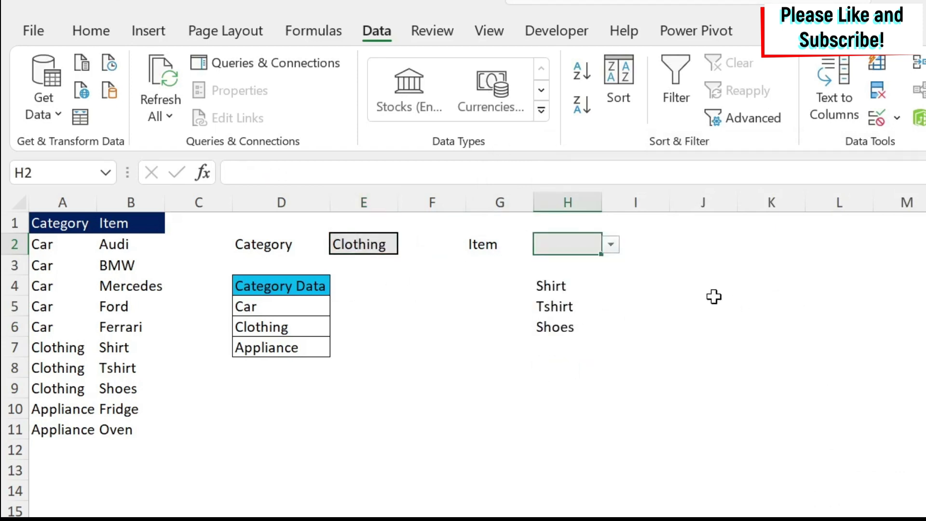
mouse_move(654, 313)
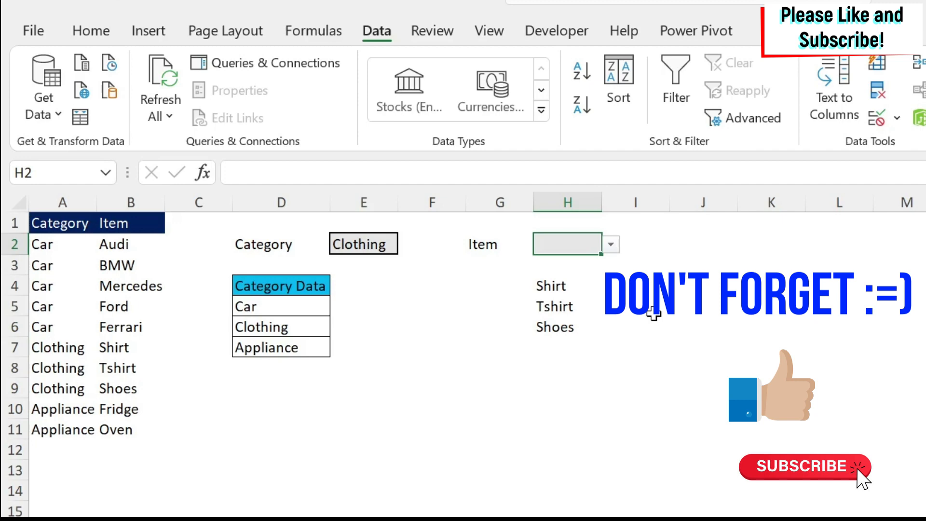
mouse_move(658, 313)
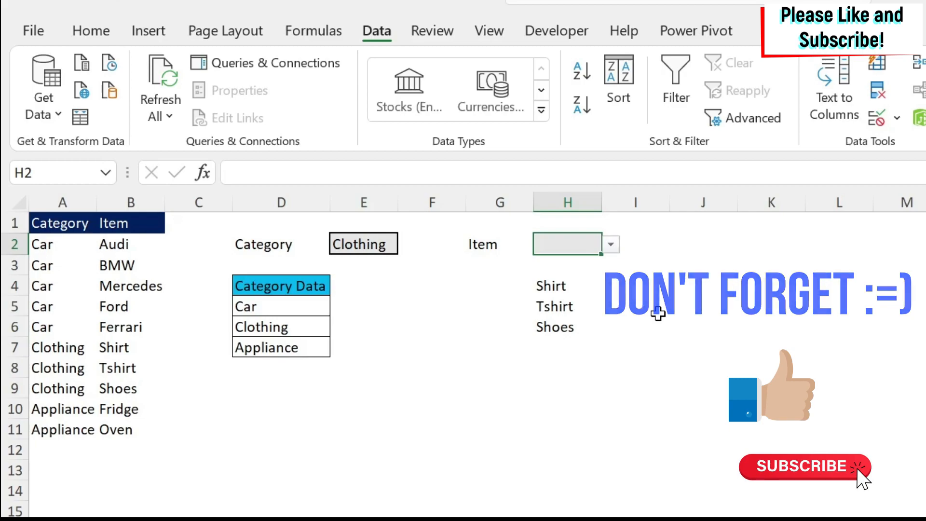